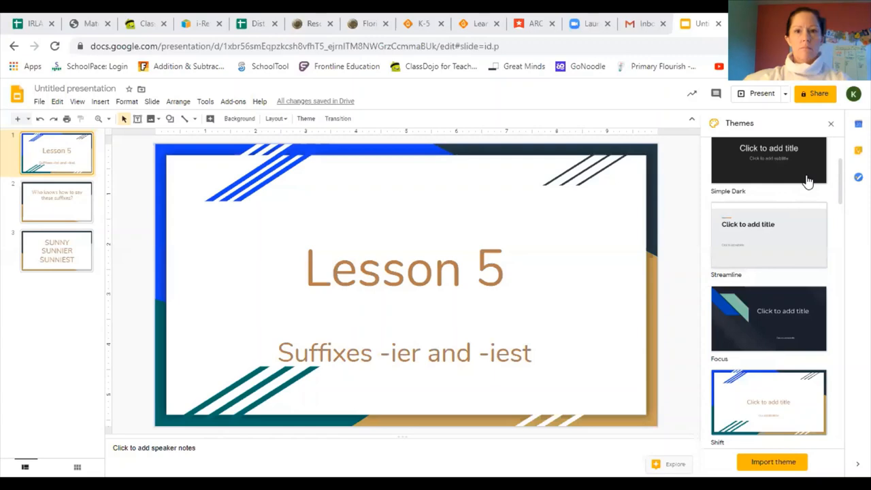
{"action": "mouse_move", "coordinate": [187, 193]}
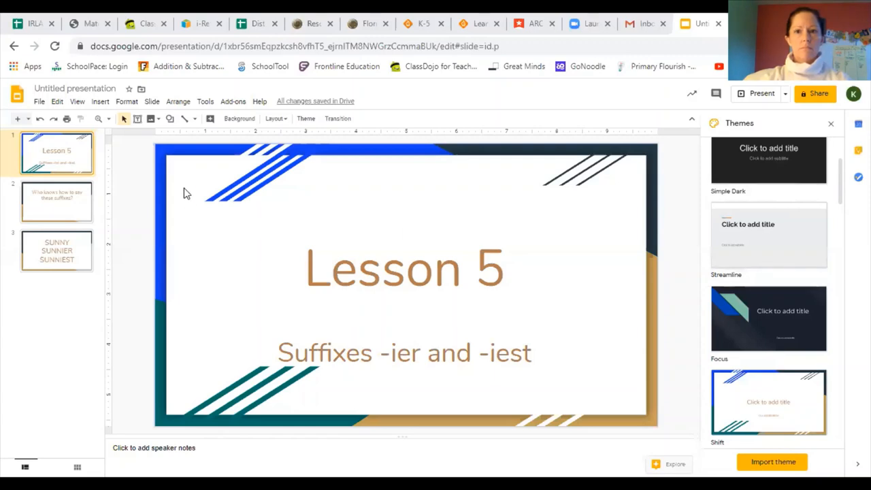
{"action": "mouse_move", "coordinate": [746, 93]}
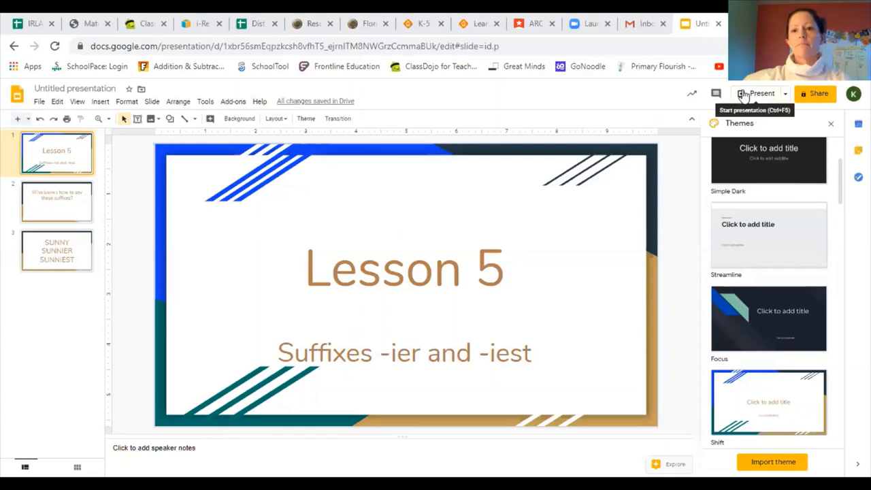
Begin presenting the Lesson 5 -ier/-iest deck full-screen from its title slide
{"action": "left_click", "coordinate": [754, 93]}
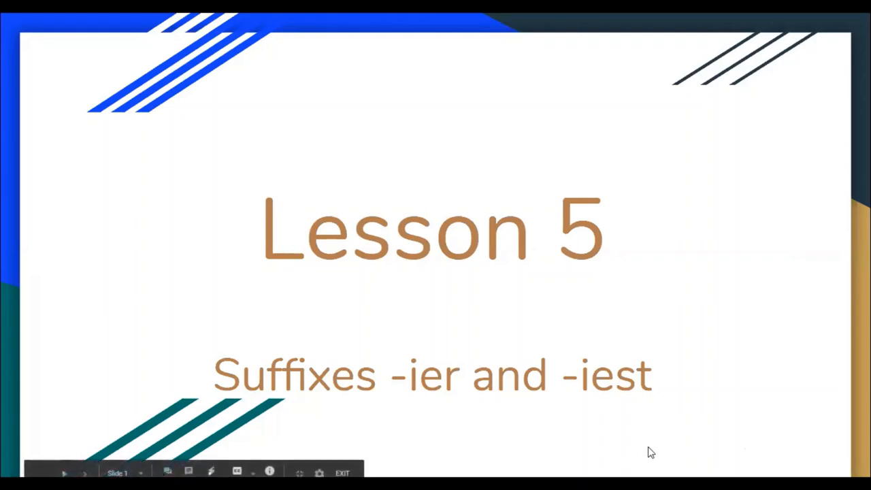
Advance to slide 2, "Who knows how to say these suffixes?"
{"action": "left_click", "coordinate": [82, 472]}
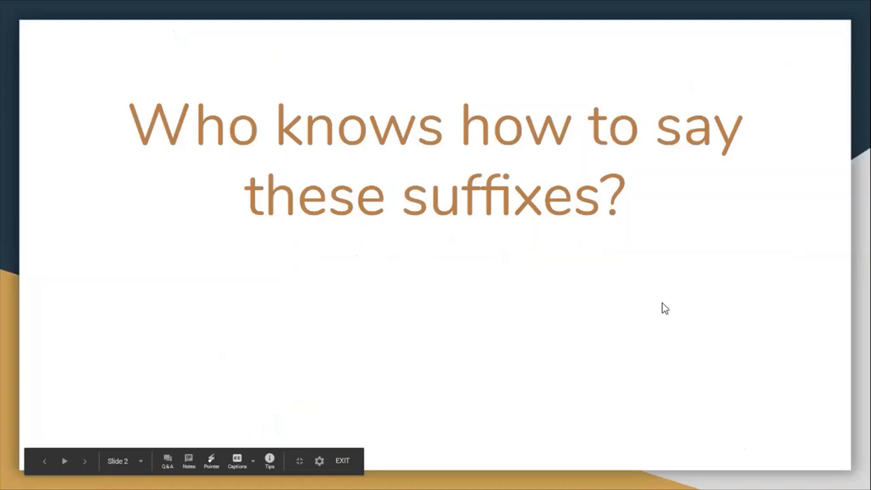
{"action": "mouse_move", "coordinate": [230, 199]}
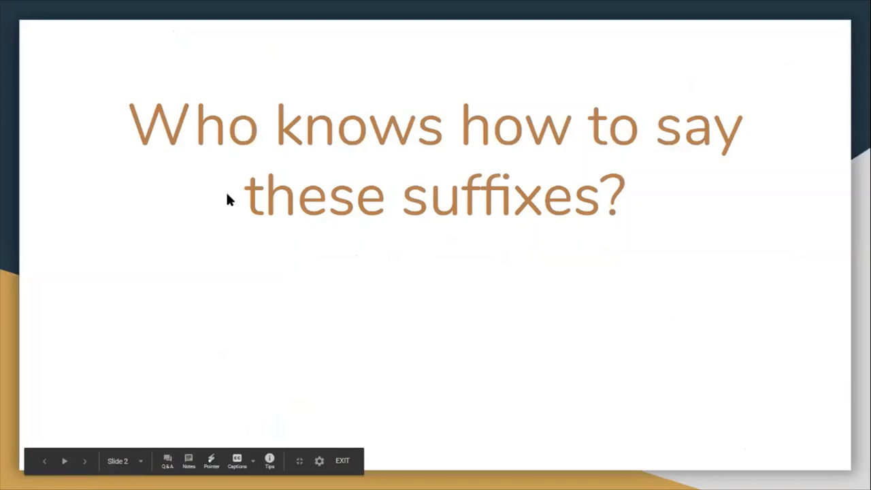
{"action": "mouse_move", "coordinate": [473, 349]}
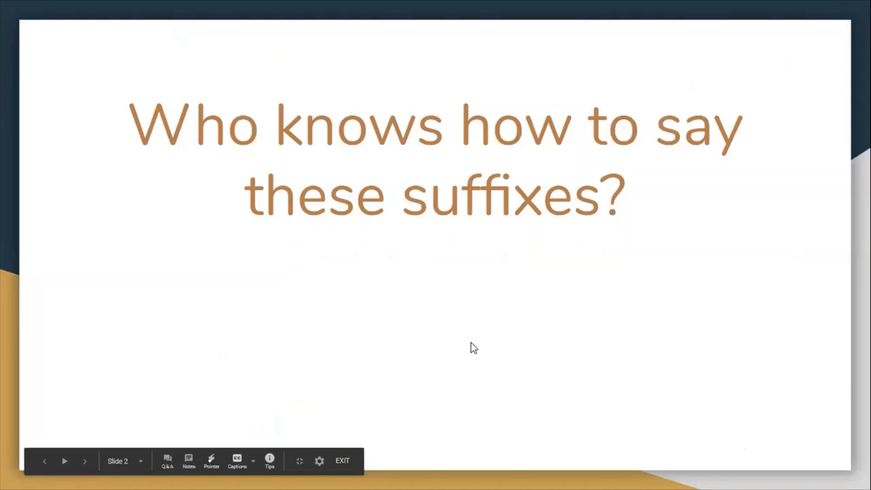
{"action": "mouse_move", "coordinate": [532, 441]}
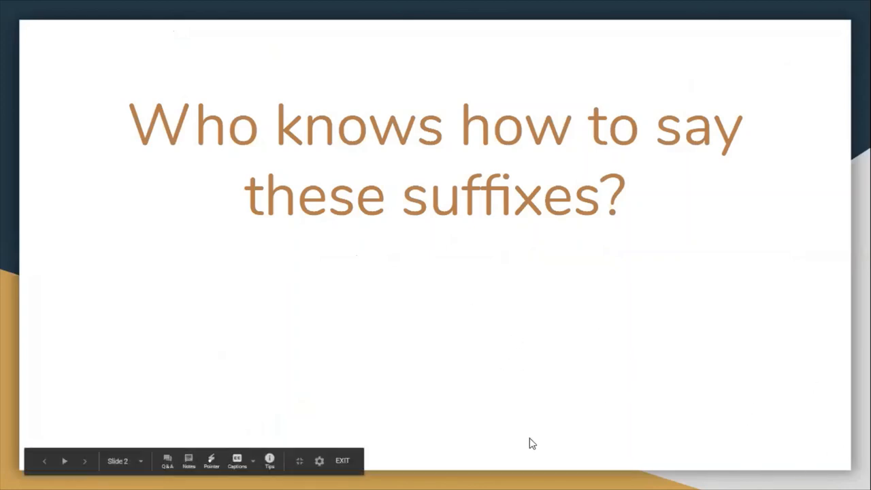
{"action": "mouse_move", "coordinate": [466, 71]}
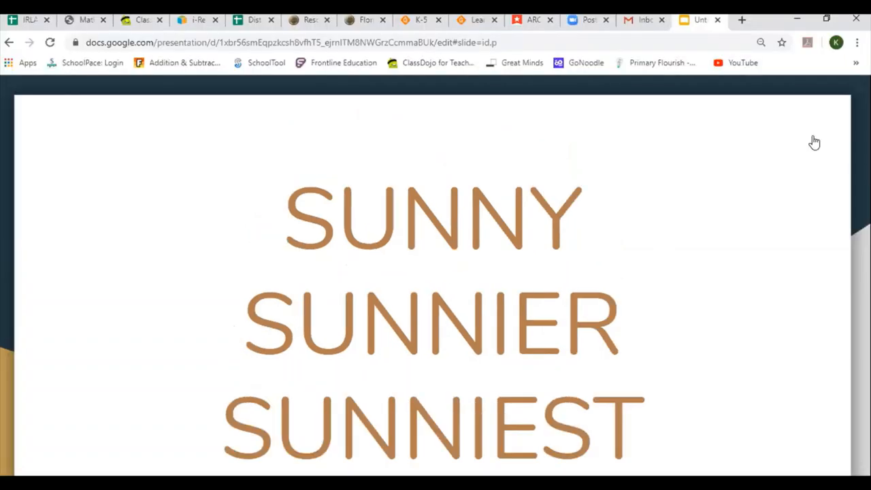
Switch from the SUNNY/SUNNIER/SUNNIEST slide to the book's -ier, -iest chart
{"action": "left_click", "coordinate": [535, 21]}
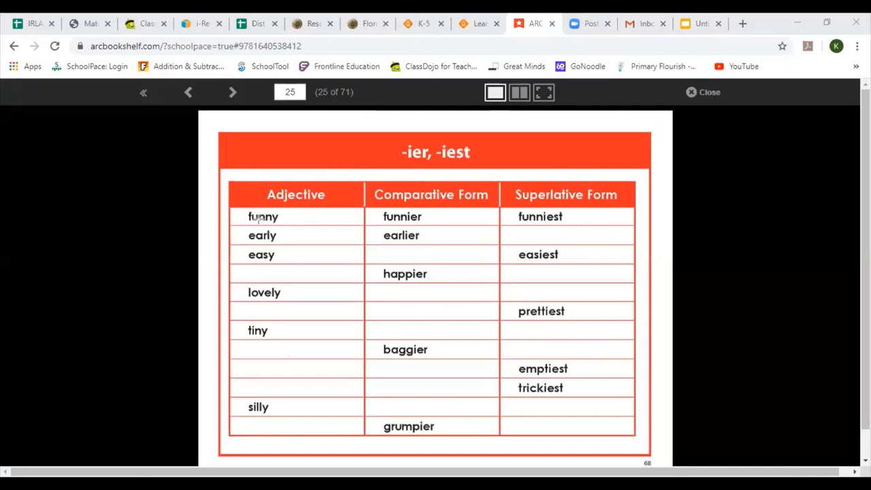
{"action": "mouse_move", "coordinate": [305, 226]}
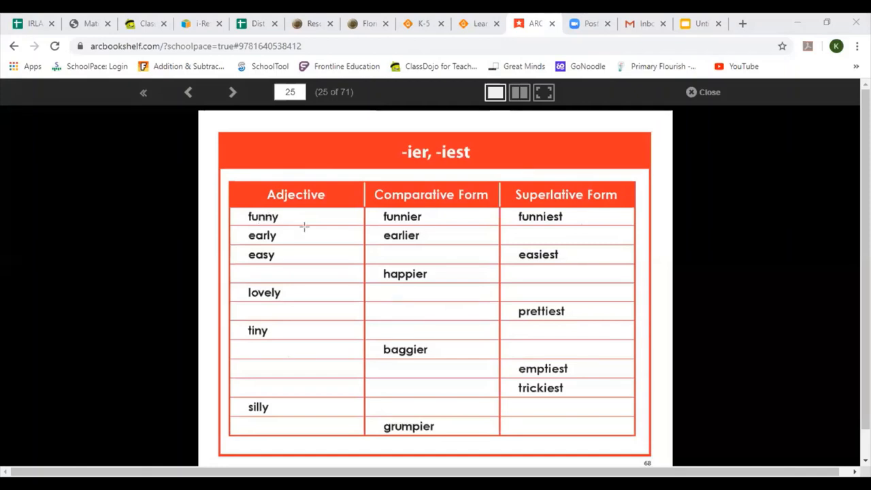
{"action": "mouse_move", "coordinate": [388, 221]}
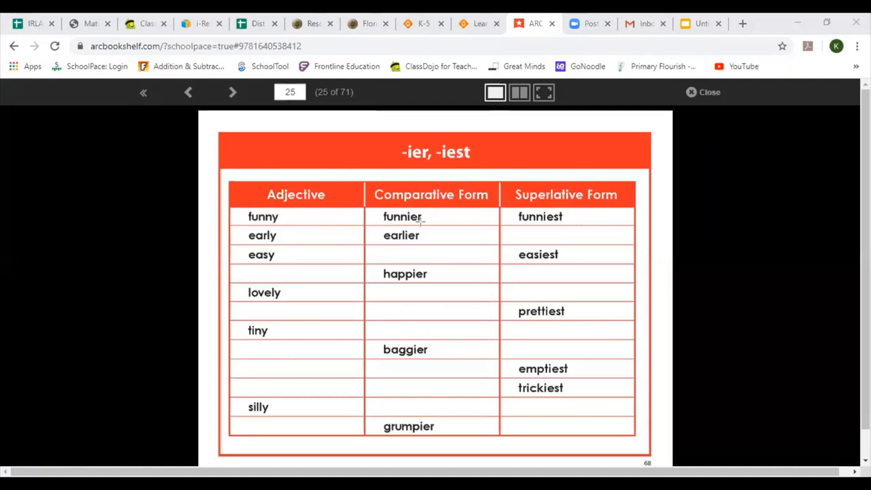
{"action": "mouse_move", "coordinate": [550, 218]}
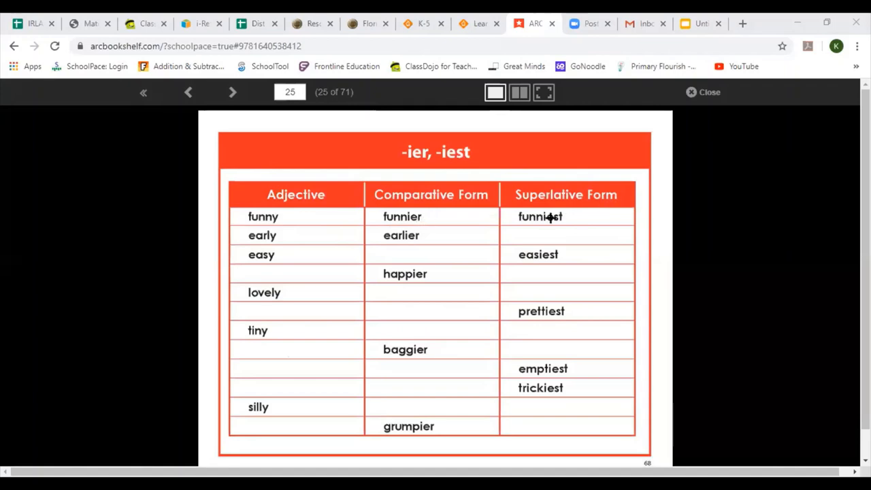
{"action": "mouse_move", "coordinate": [333, 247]}
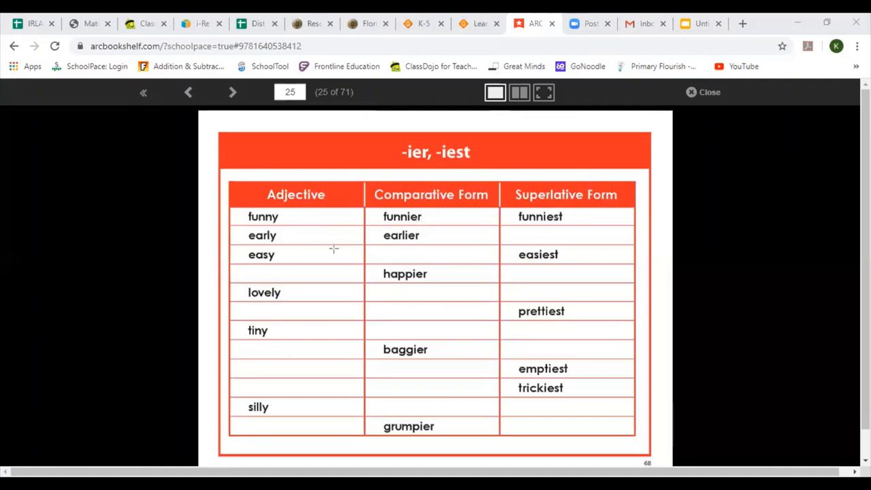
{"action": "mouse_move", "coordinate": [389, 235]}
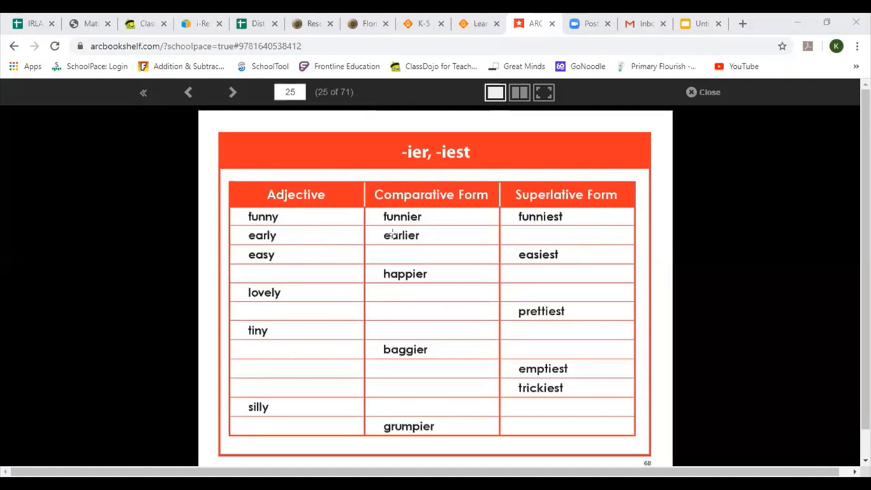
{"action": "mouse_move", "coordinate": [511, 231]}
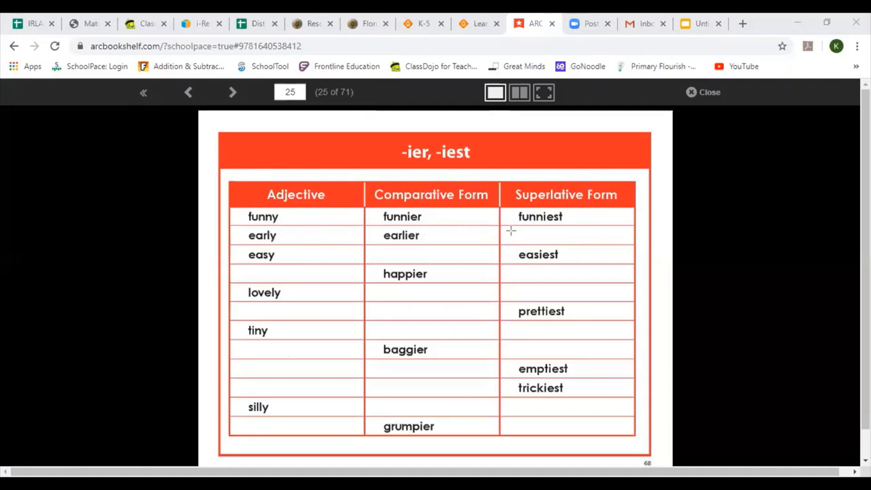
{"action": "mouse_move", "coordinate": [515, 234]}
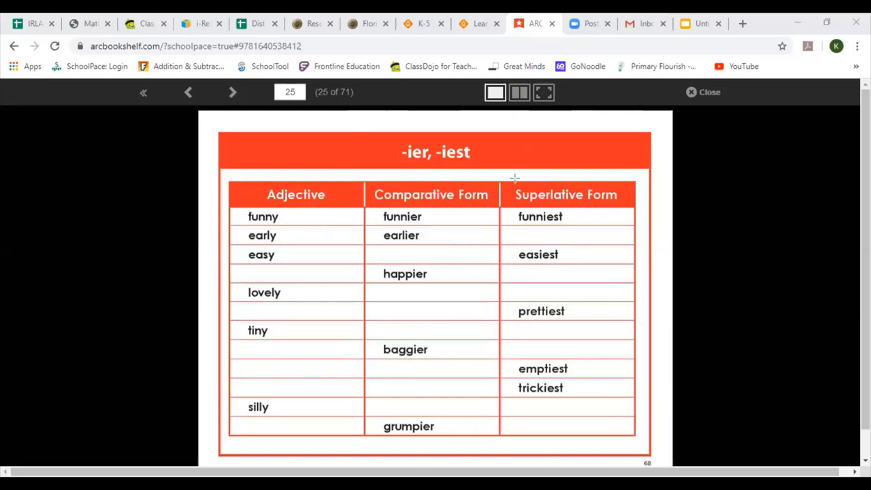
{"action": "mouse_move", "coordinate": [504, 226]}
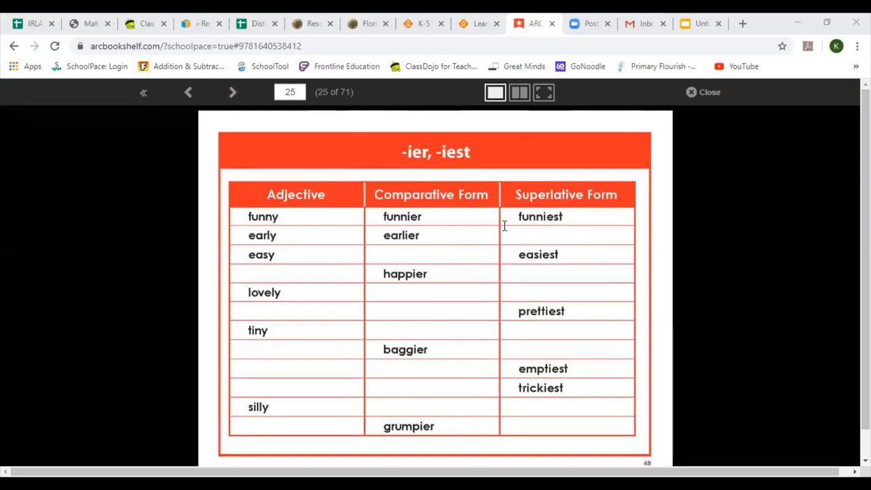
Begin writing the superlative of early in its empty chart cell on page 25
{"action": "type", "text": "eawrl"}
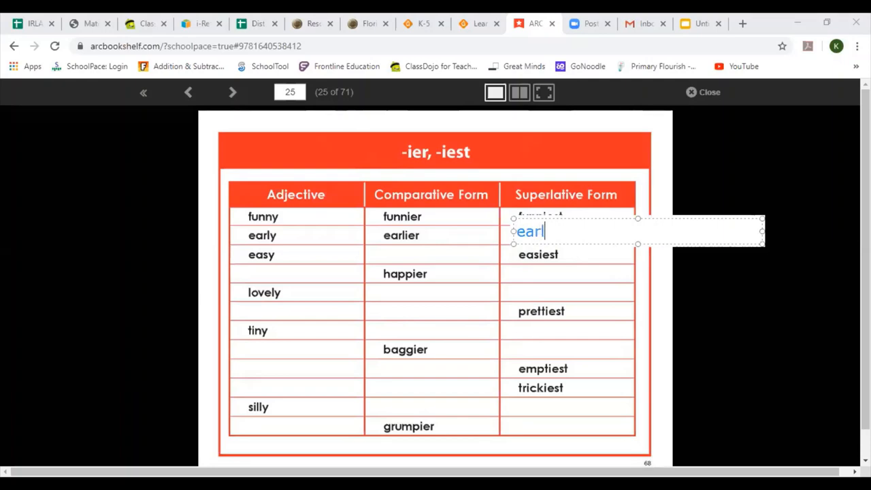
Complete 'earliest' for early and enter 'easier' as the comparative of easy
{"action": "type", "text": "iest"}
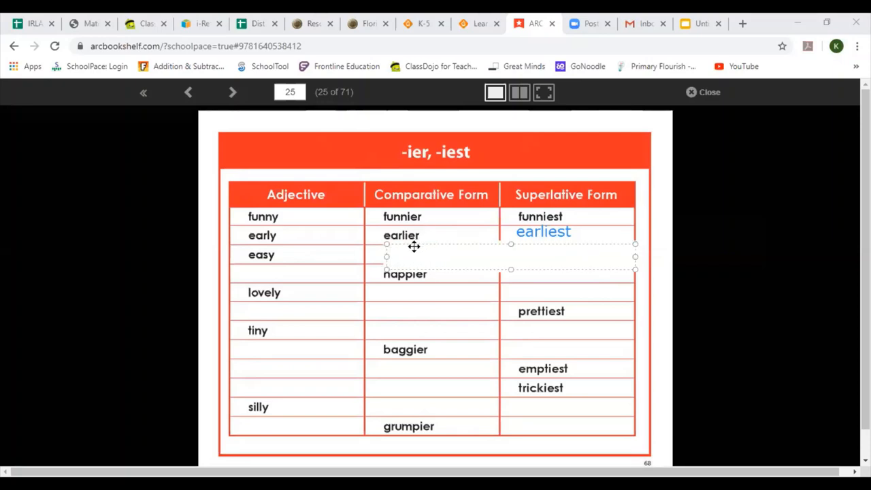
{"action": "mouse_move", "coordinate": [360, 106]}
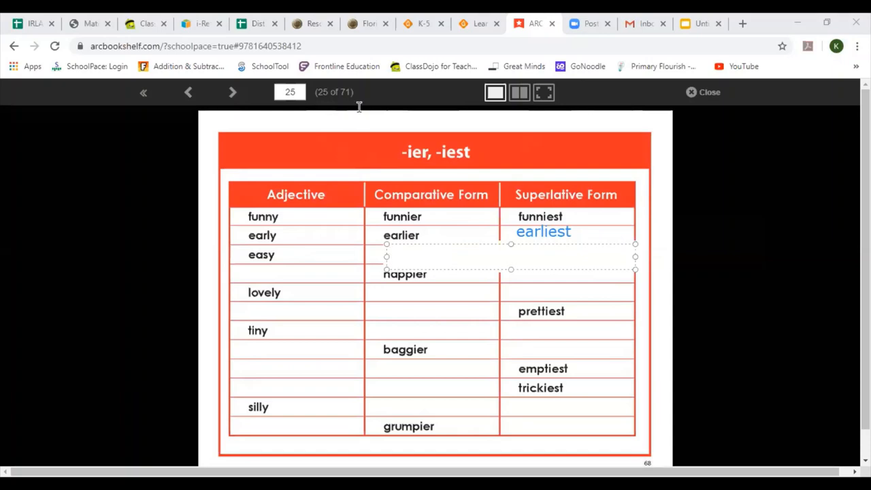
{"action": "left_click", "coordinate": [405, 256]}
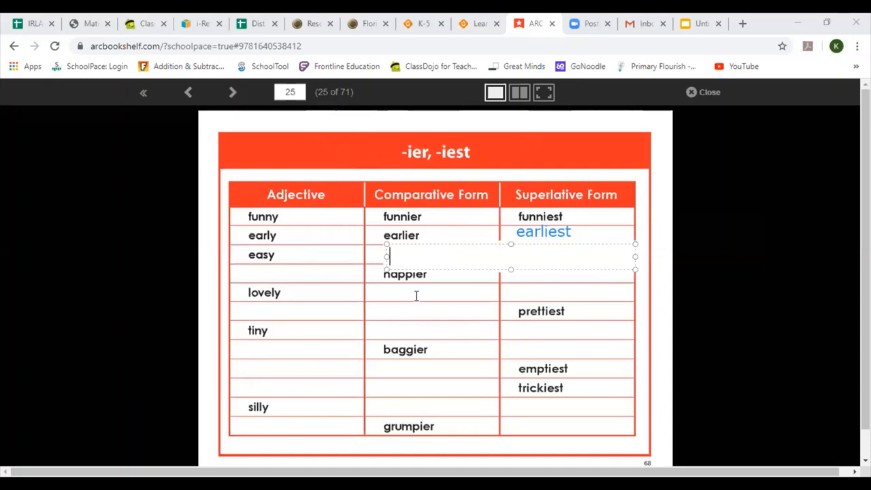
{"action": "mouse_move", "coordinate": [403, 276]}
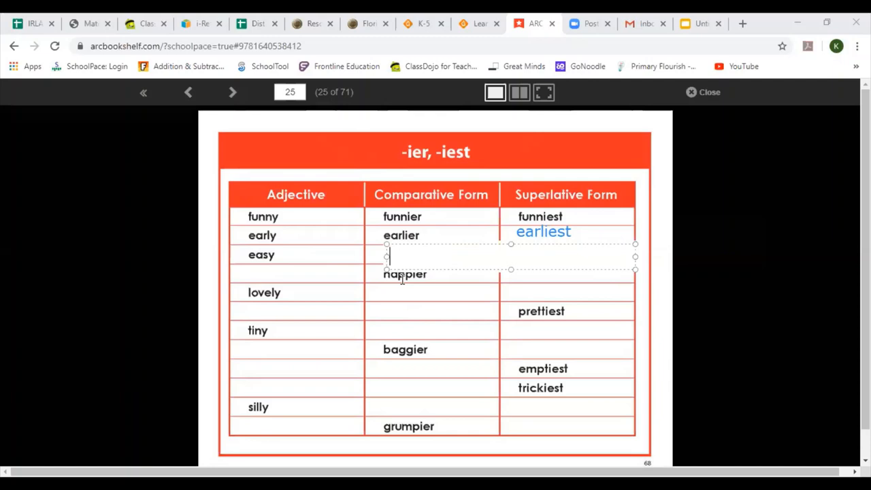
{"action": "type", "text": "es"}
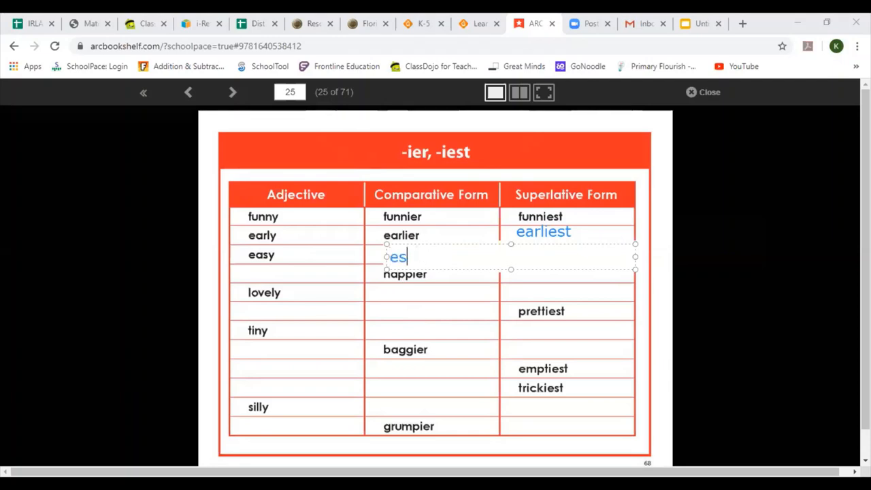
{"action": "type", "text": "asier"}
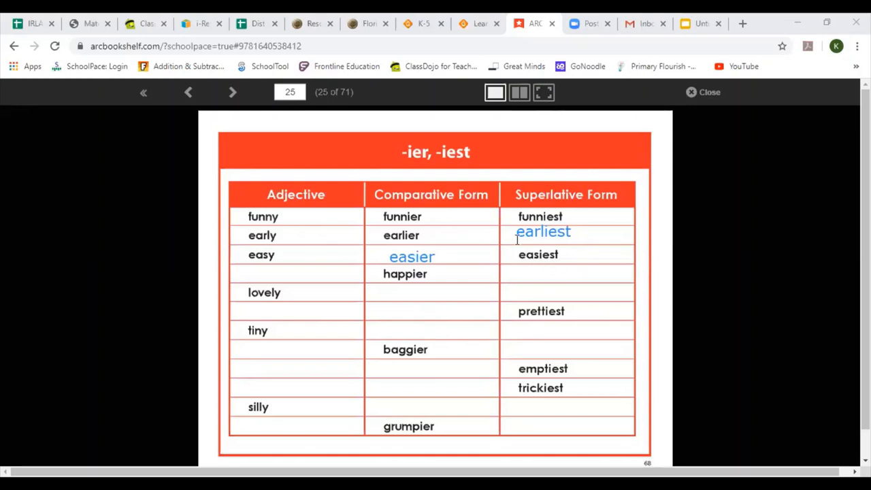
{"action": "mouse_move", "coordinate": [542, 269]}
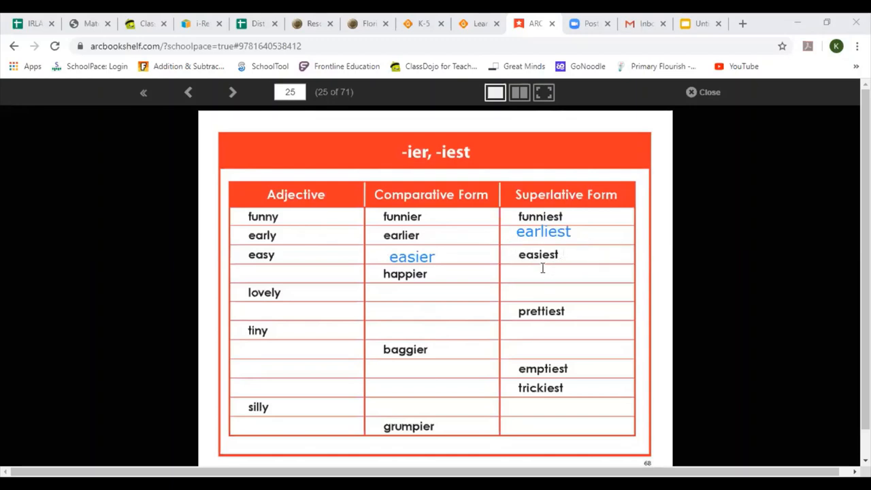
{"action": "mouse_move", "coordinate": [580, 256]}
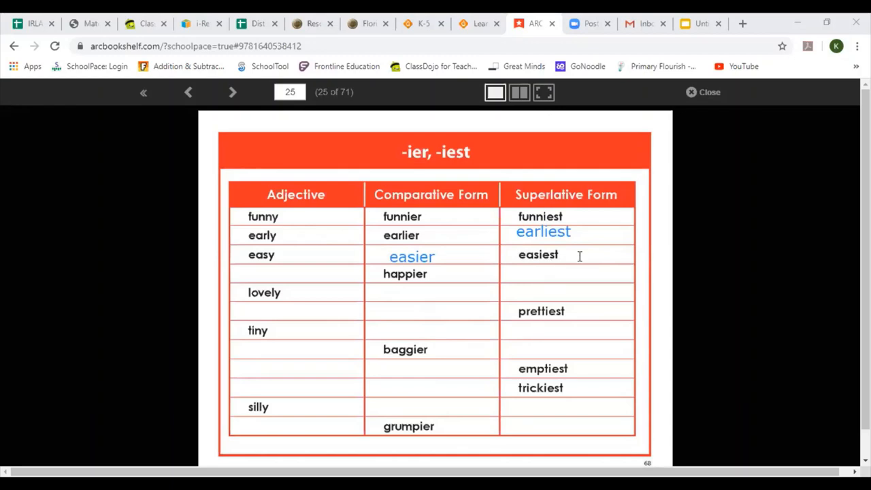
{"action": "mouse_move", "coordinate": [316, 338]}
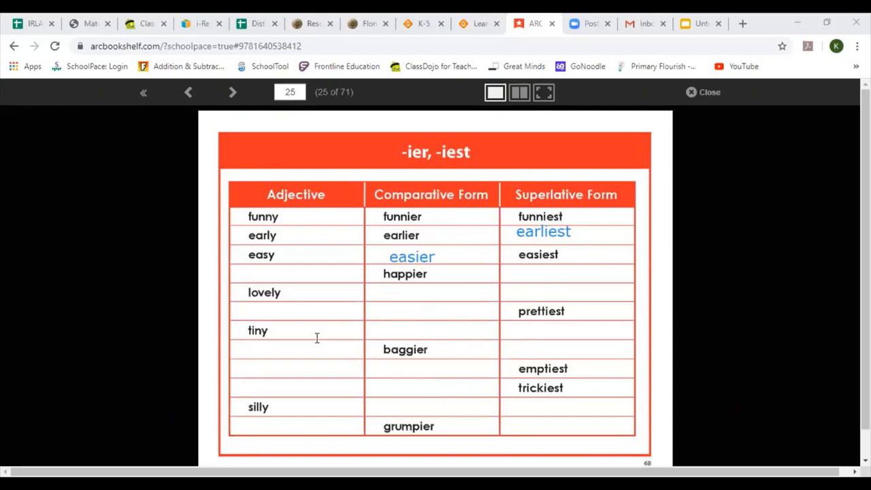
Enter 'happy' as the adjective and 'happiest' as the superlative in the happier row
{"action": "left_click", "coordinate": [279, 274]}
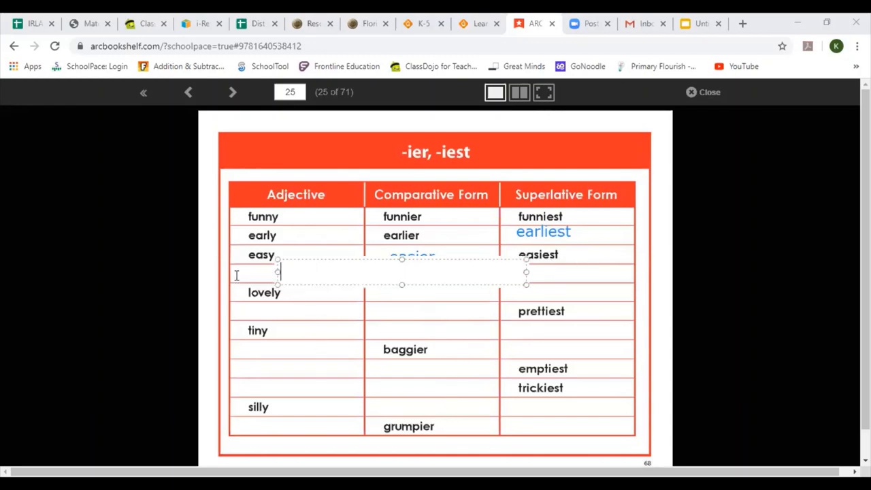
{"action": "type", "text": "happier"}
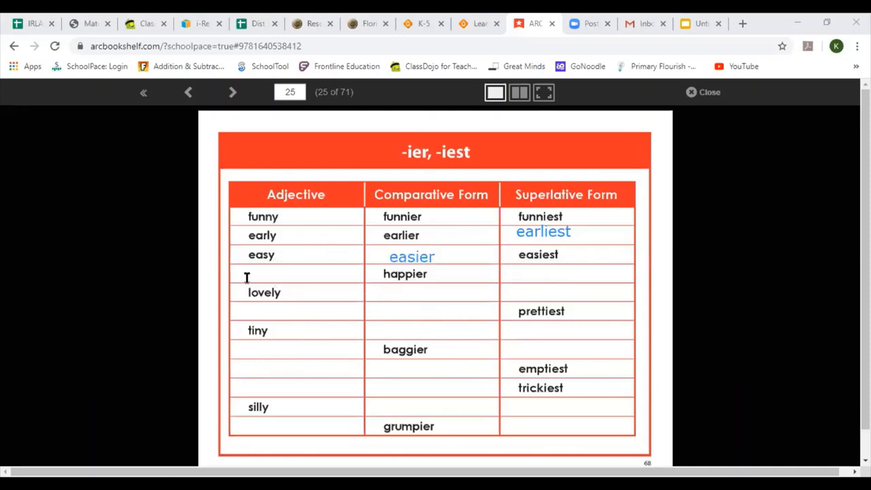
{"action": "mouse_move", "coordinate": [539, 287]}
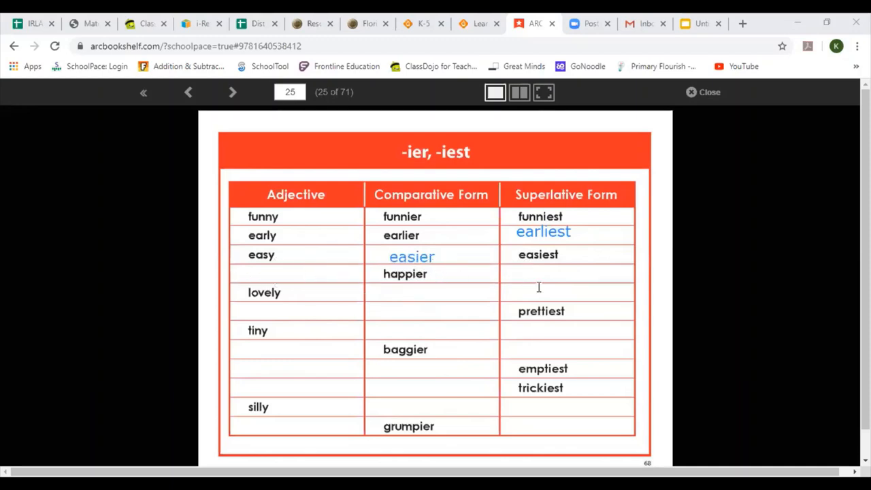
{"action": "mouse_move", "coordinate": [422, 277]}
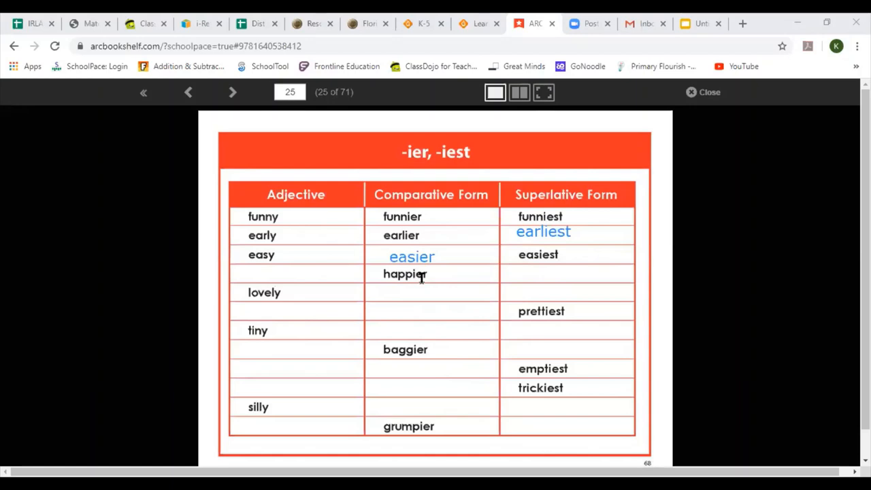
{"action": "mouse_move", "coordinate": [328, 280]}
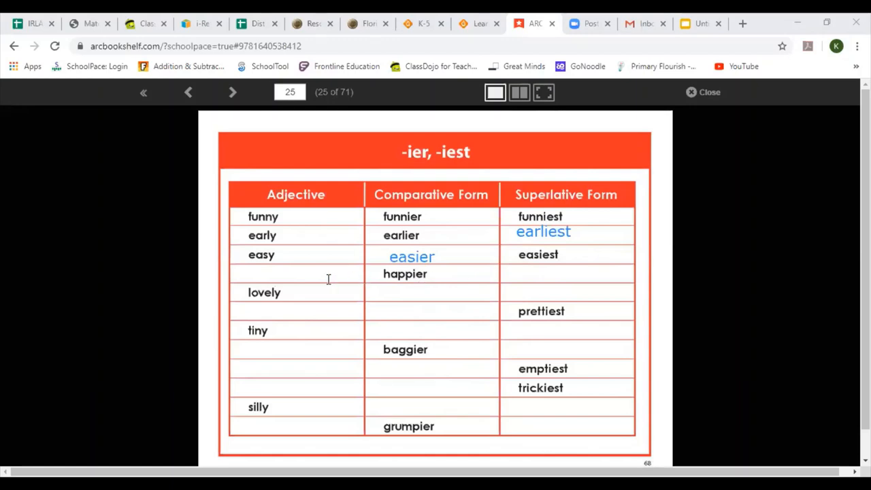
{"action": "mouse_move", "coordinate": [398, 273]}
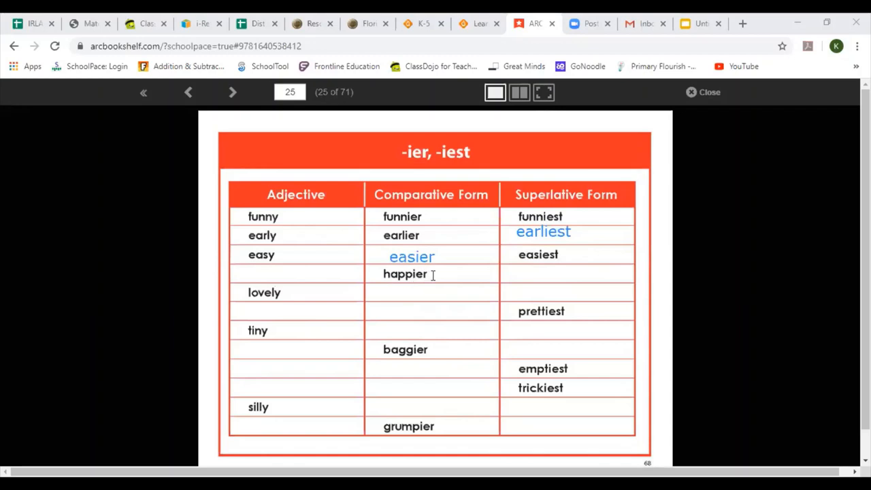
{"action": "mouse_move", "coordinate": [256, 273]}
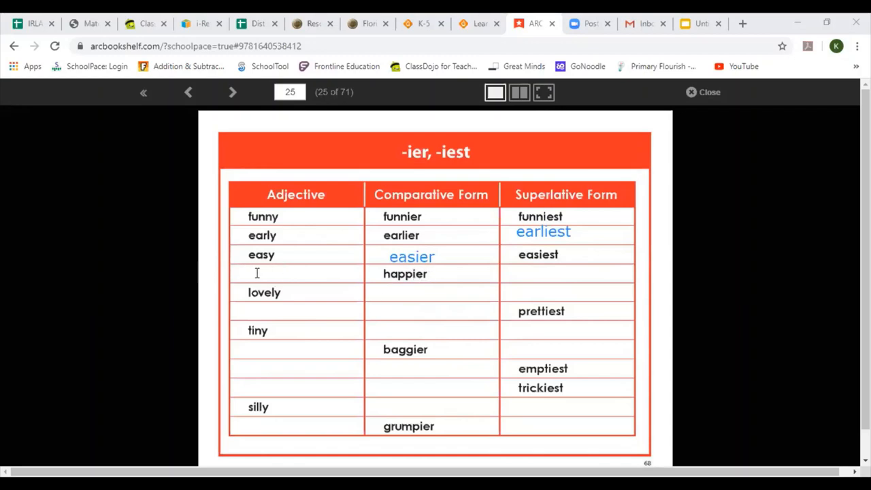
{"action": "type", "text": "happ"}
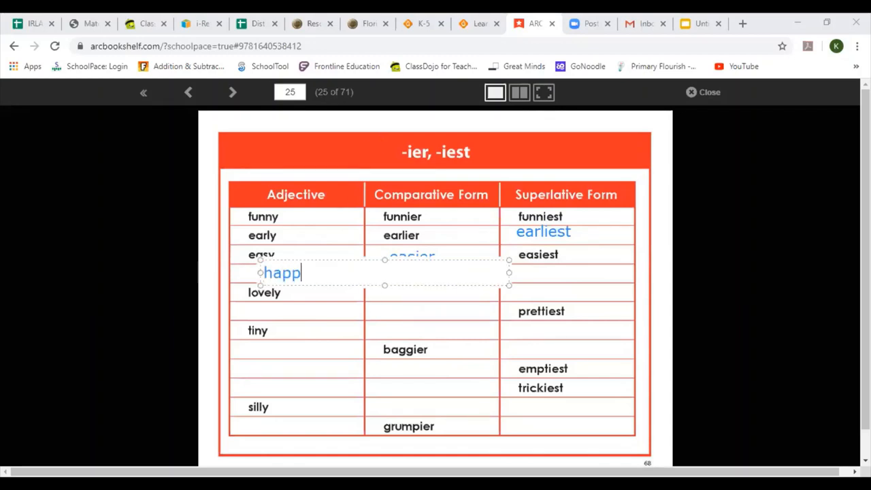
{"action": "type", "text": "y"}
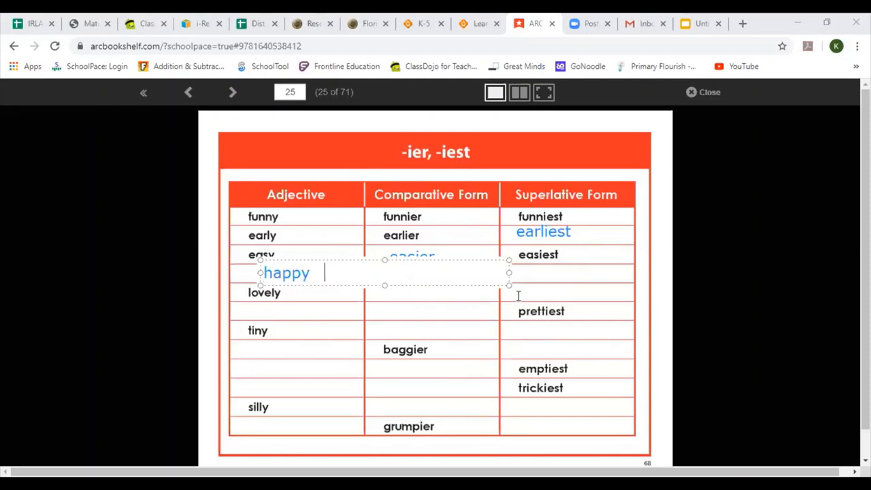
{"action": "type", "text": "happier"}
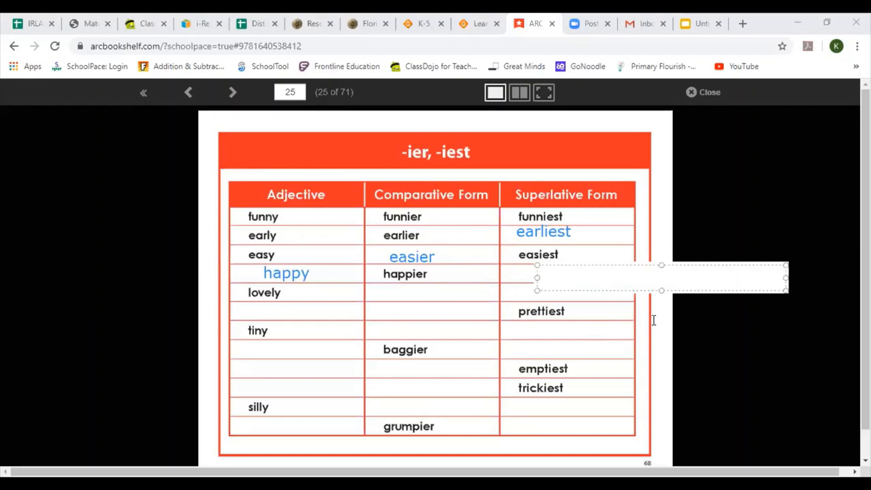
{"action": "type", "text": "happ"}
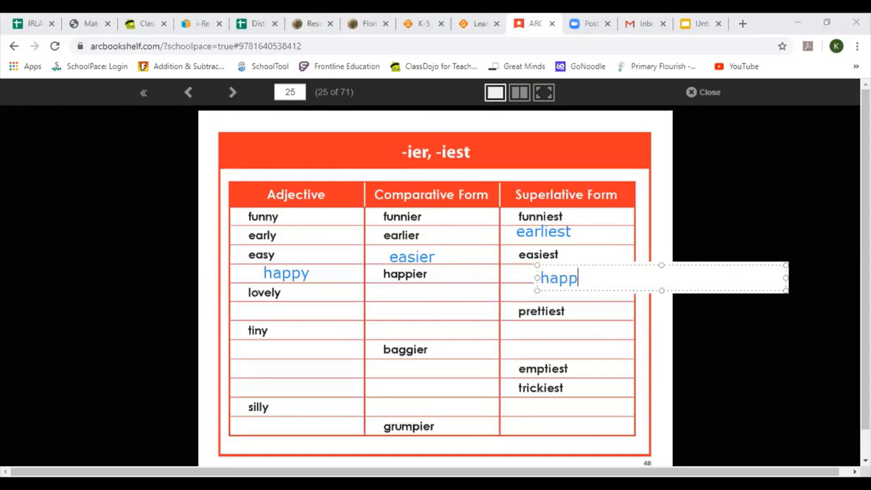
{"action": "type", "text": "iest"}
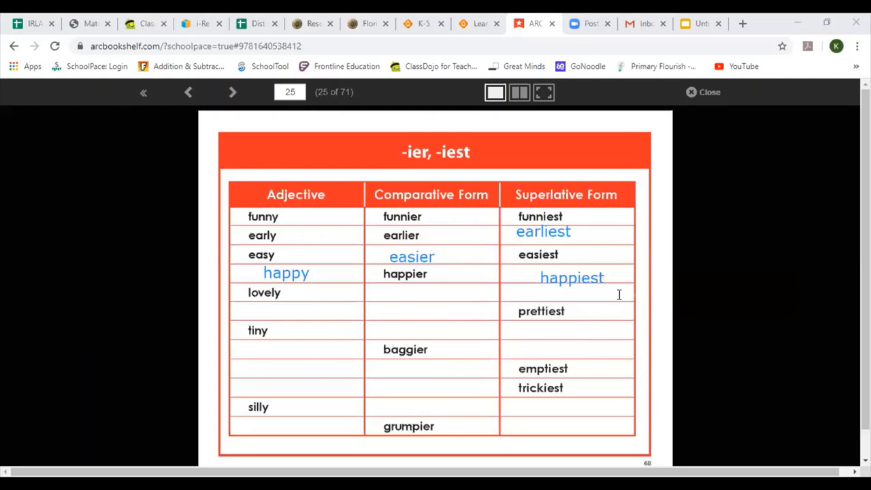
{"action": "mouse_move", "coordinate": [524, 169]}
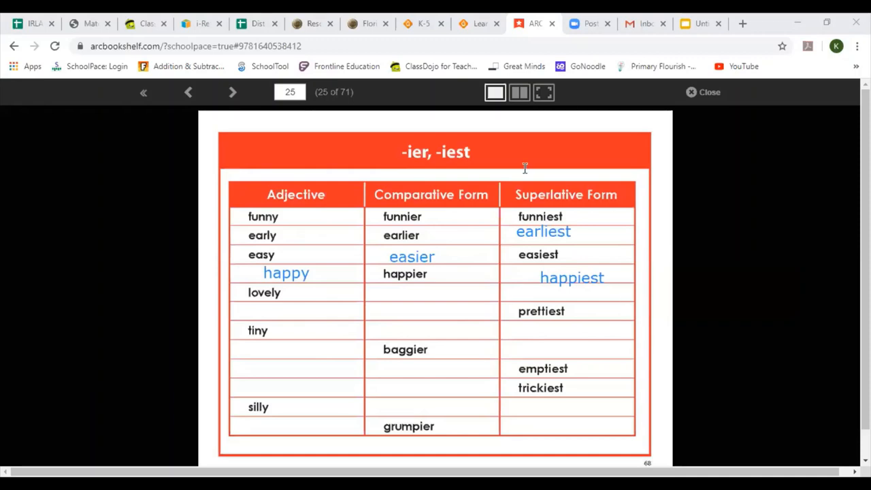
{"action": "mouse_move", "coordinate": [376, 280]}
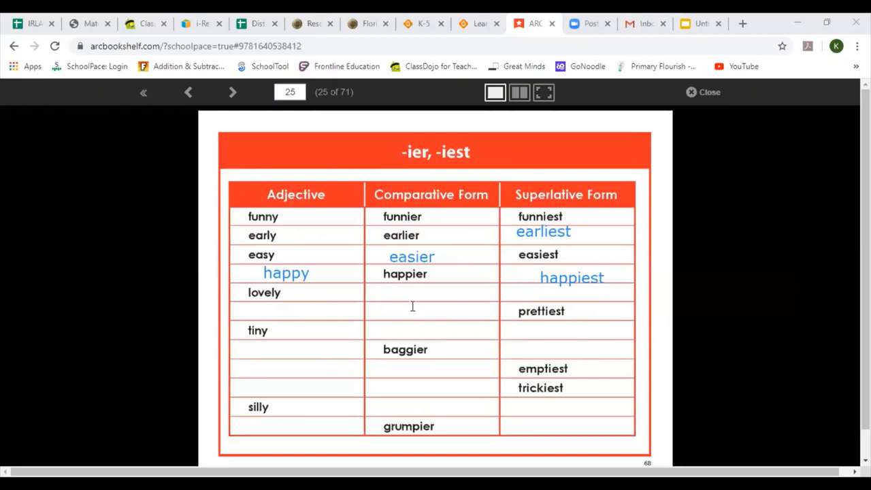
{"action": "mouse_move", "coordinate": [398, 304]}
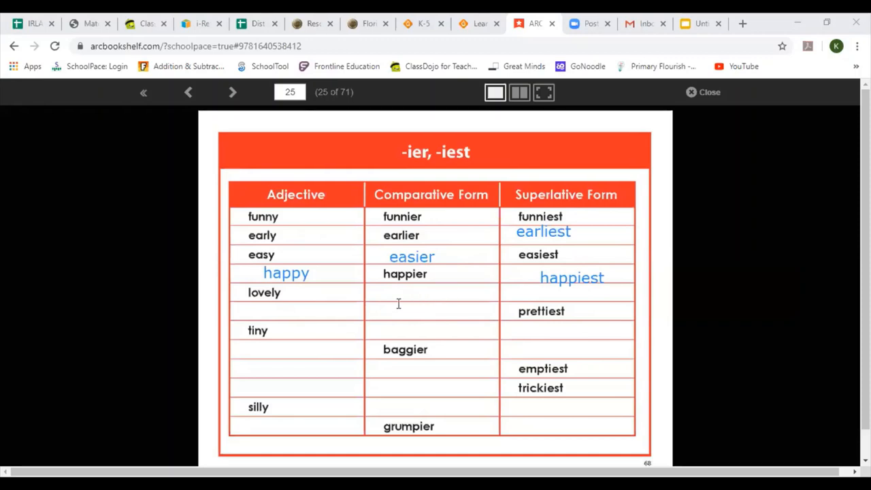
{"action": "mouse_move", "coordinate": [512, 398]}
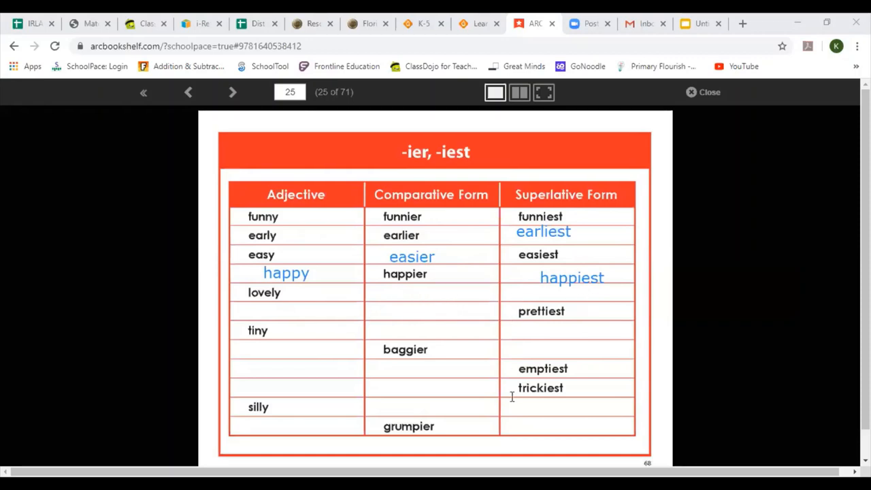
{"action": "mouse_move", "coordinate": [572, 403]}
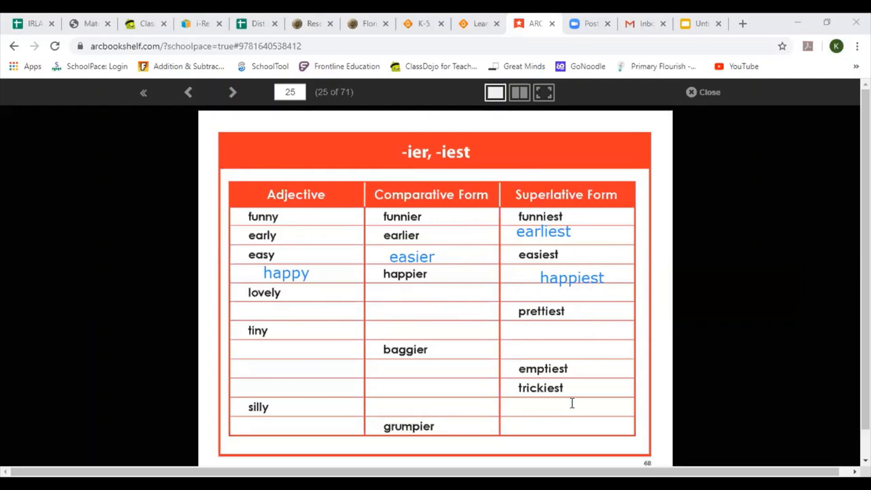
{"action": "mouse_move", "coordinate": [294, 298]}
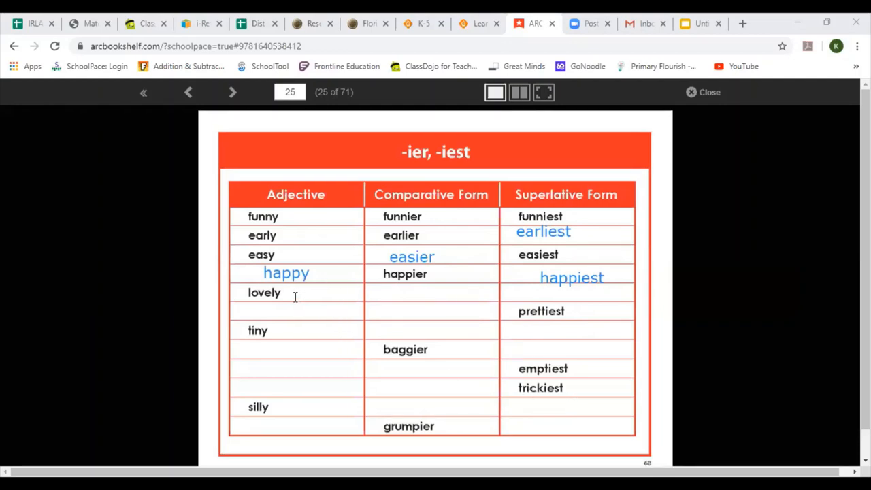
{"action": "mouse_move", "coordinate": [292, 293]}
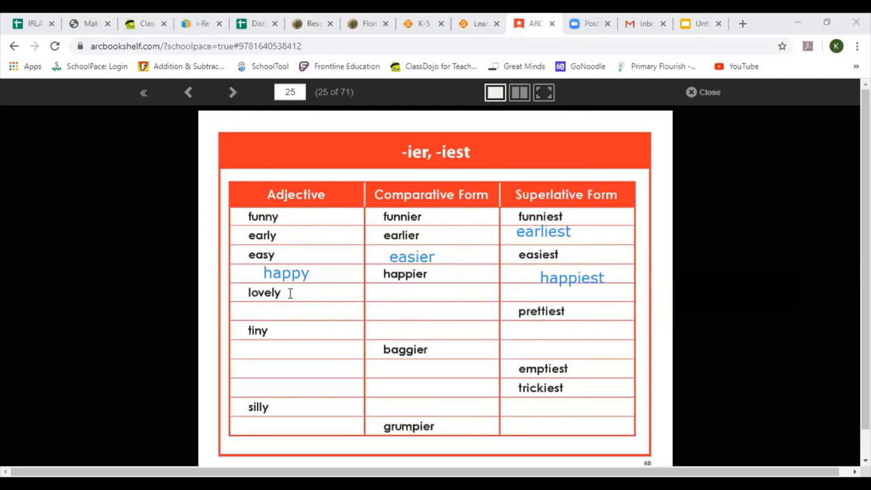
{"action": "mouse_move", "coordinate": [408, 291]}
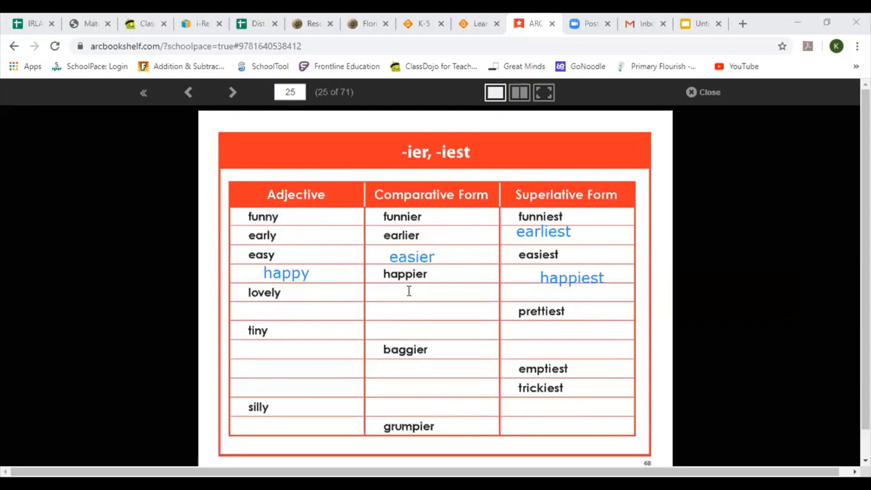
{"action": "mouse_move", "coordinate": [408, 299]}
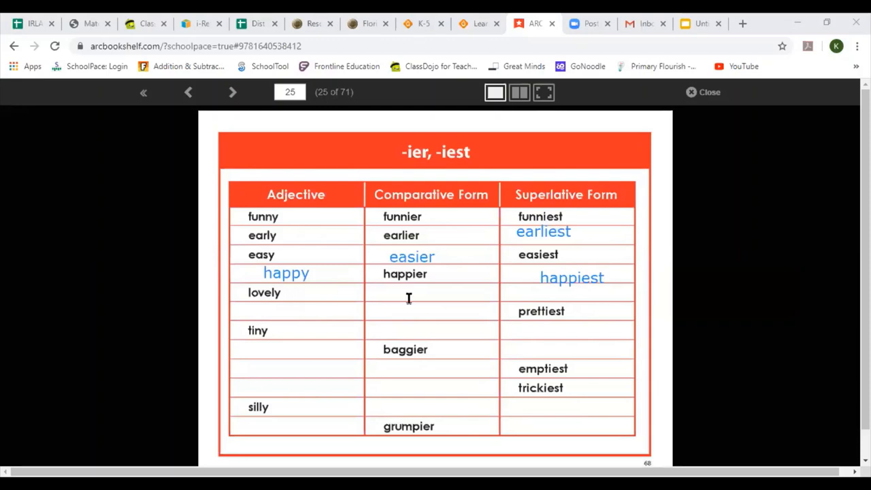
{"action": "mouse_move", "coordinate": [508, 297]}
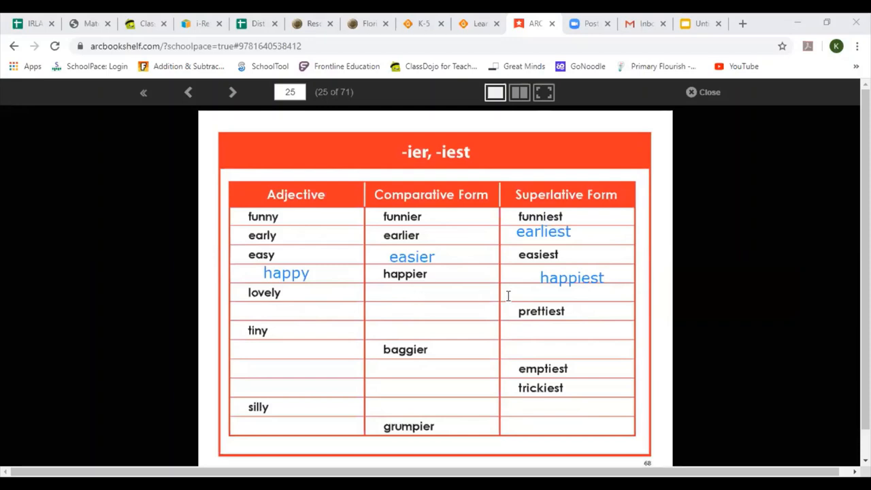
{"action": "mouse_move", "coordinate": [557, 292]}
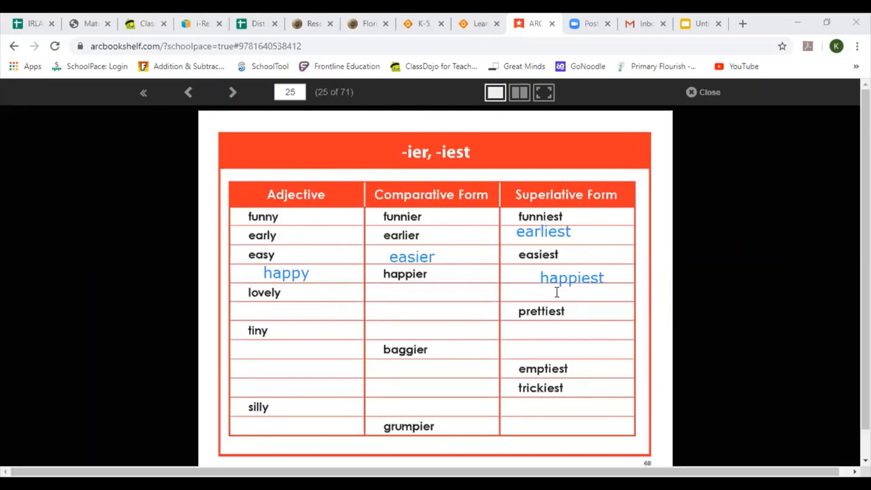
{"action": "mouse_move", "coordinate": [517, 471]}
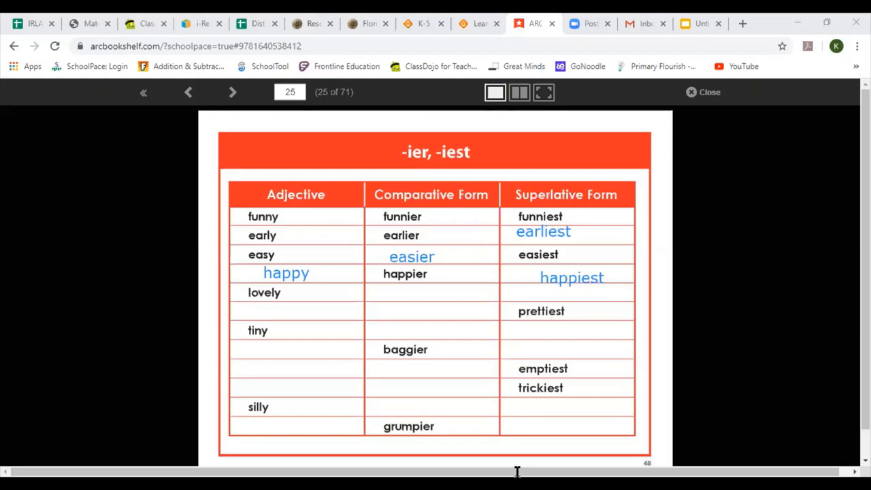
{"action": "mouse_move", "coordinate": [591, 430]}
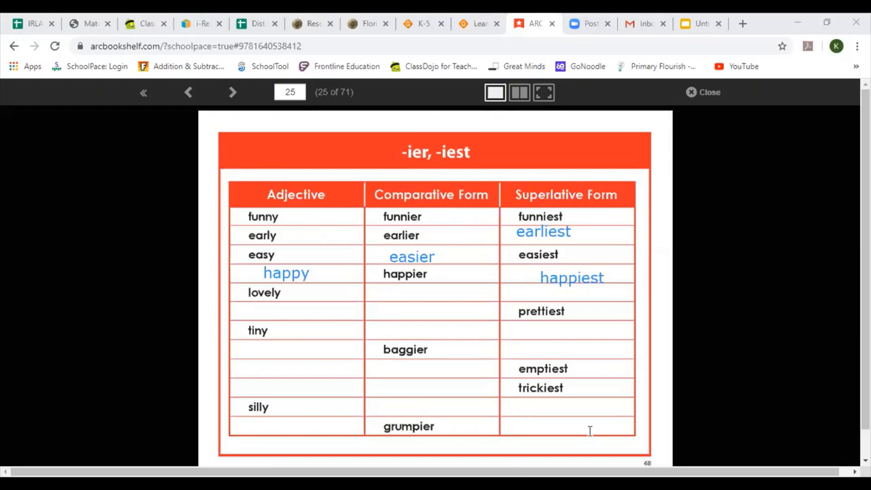
{"action": "mouse_move", "coordinate": [581, 338]}
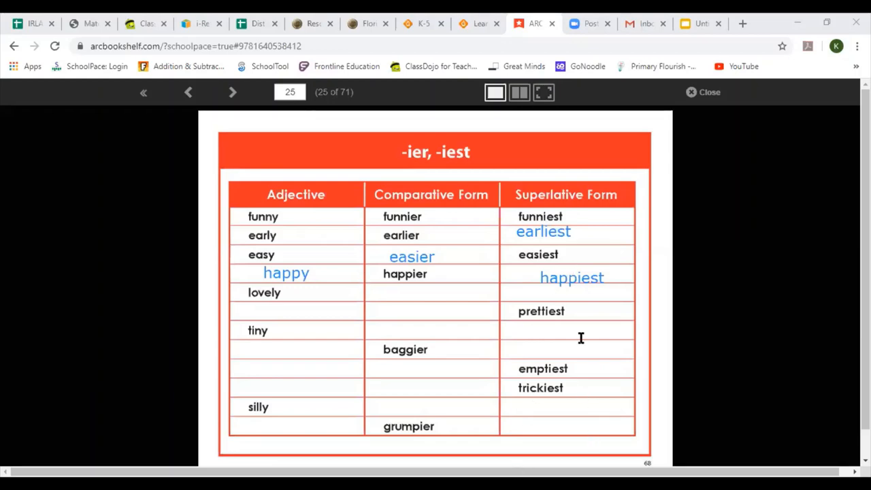
{"action": "mouse_move", "coordinate": [646, 101]}
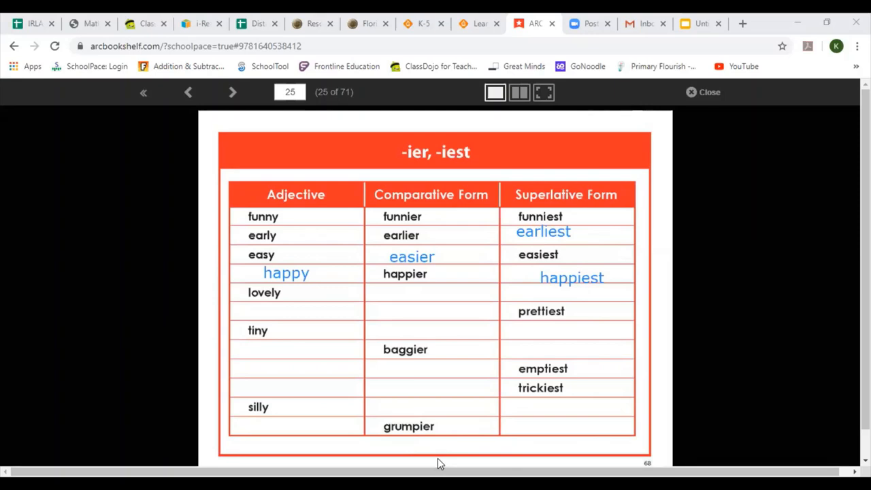
{"action": "mouse_move", "coordinate": [438, 411]}
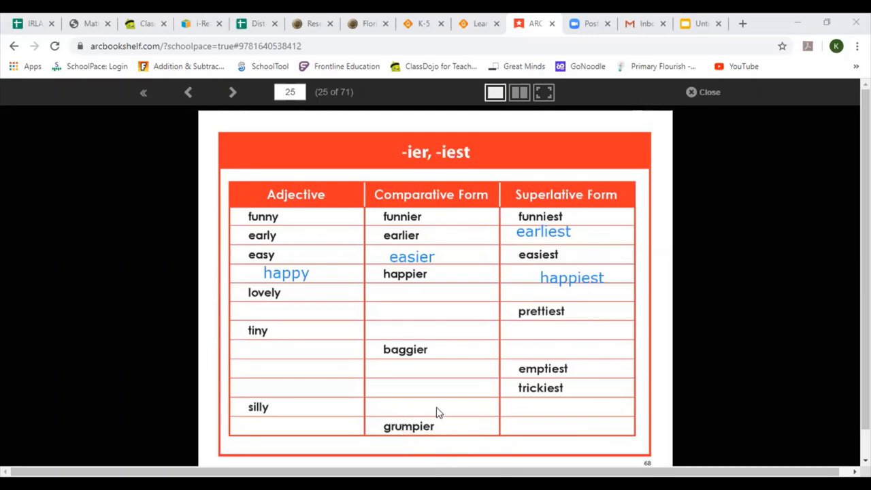
{"action": "mouse_move", "coordinate": [427, 398]}
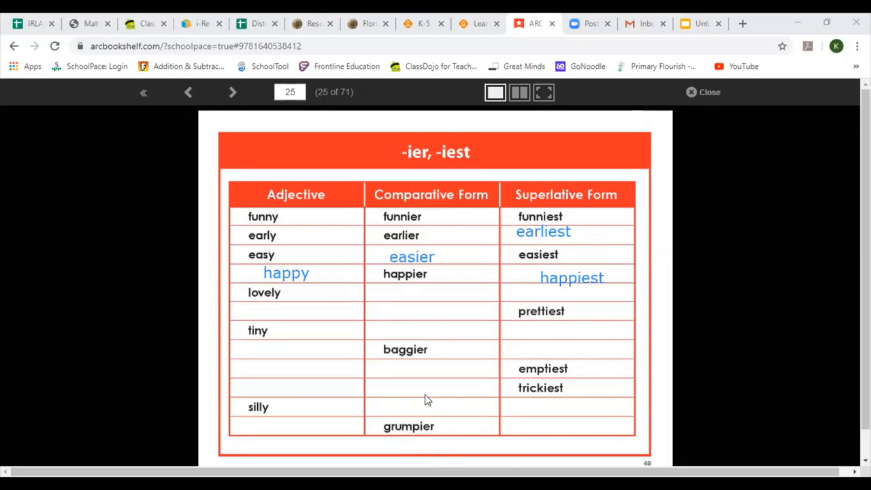
{"action": "mouse_move", "coordinate": [231, 92]}
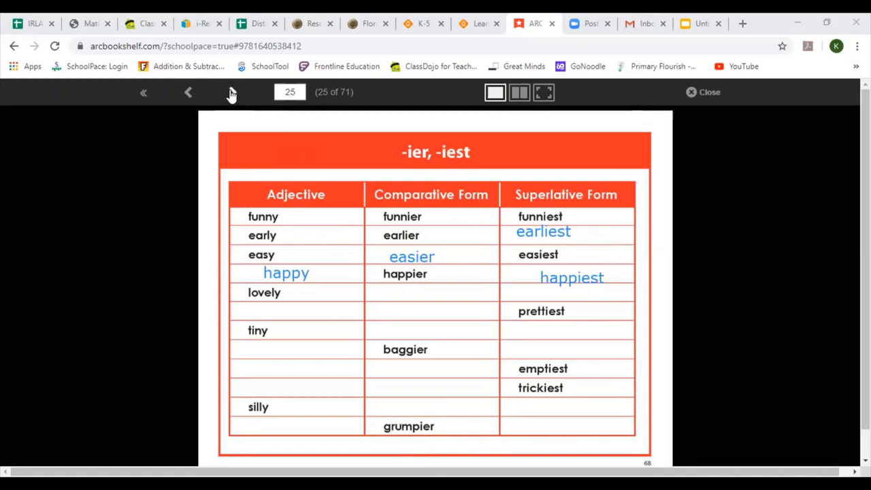
{"action": "mouse_move", "coordinate": [232, 93]}
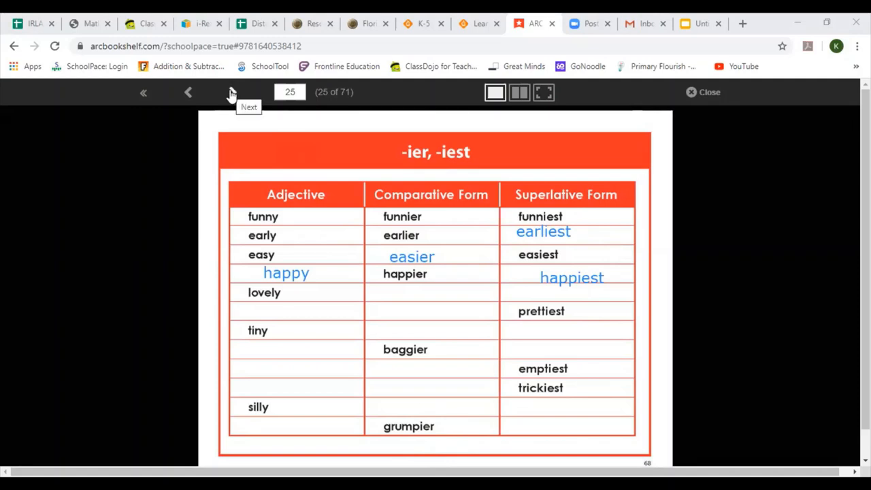
{"action": "left_click", "coordinate": [233, 93]}
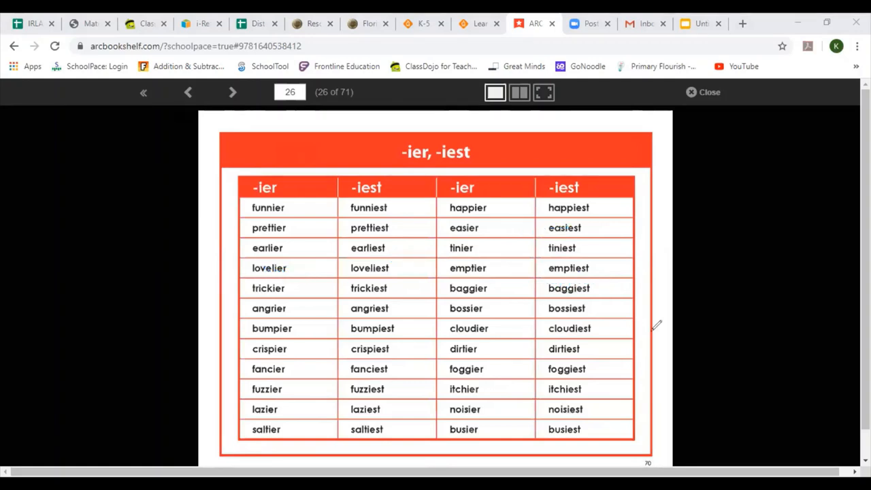
{"action": "mouse_move", "coordinate": [656, 210]}
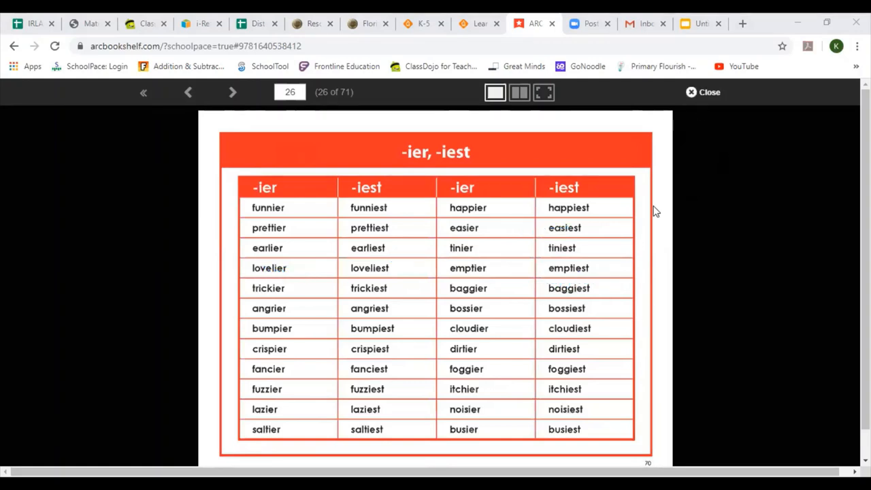
{"action": "mouse_move", "coordinate": [436, 243]}
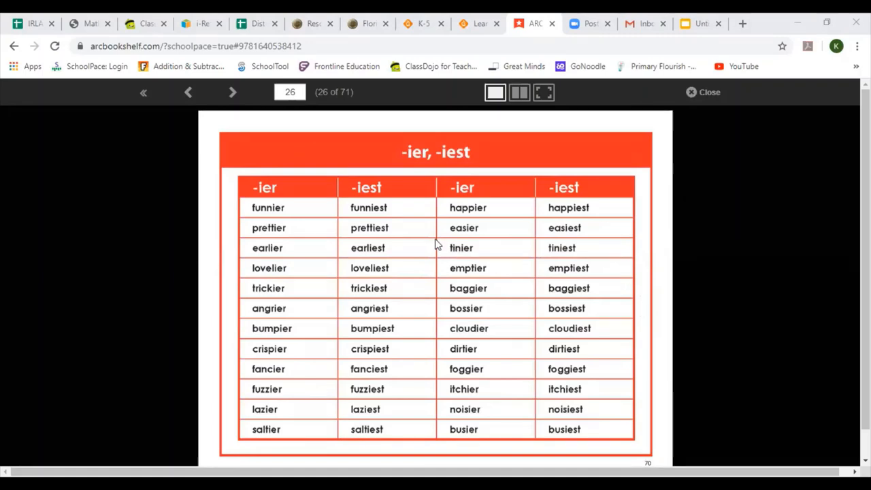
{"action": "mouse_move", "coordinate": [582, 365]}
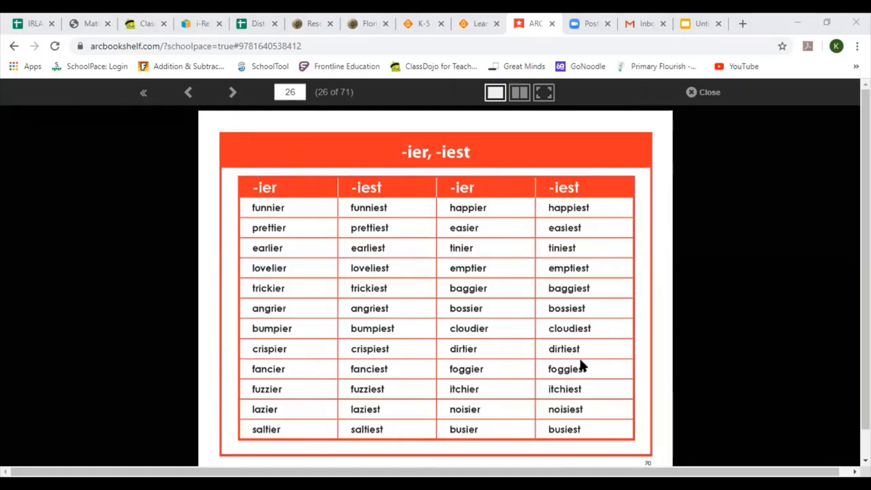
{"action": "mouse_move", "coordinate": [534, 392]}
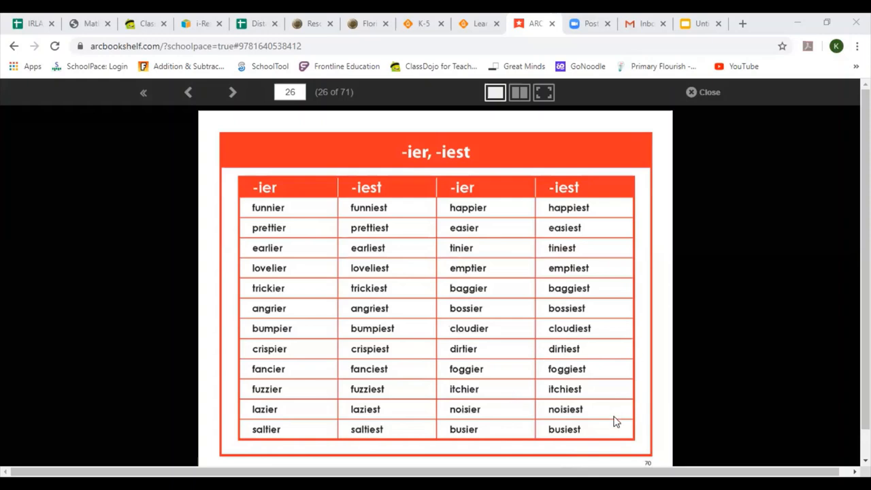
{"action": "mouse_move", "coordinate": [302, 313]}
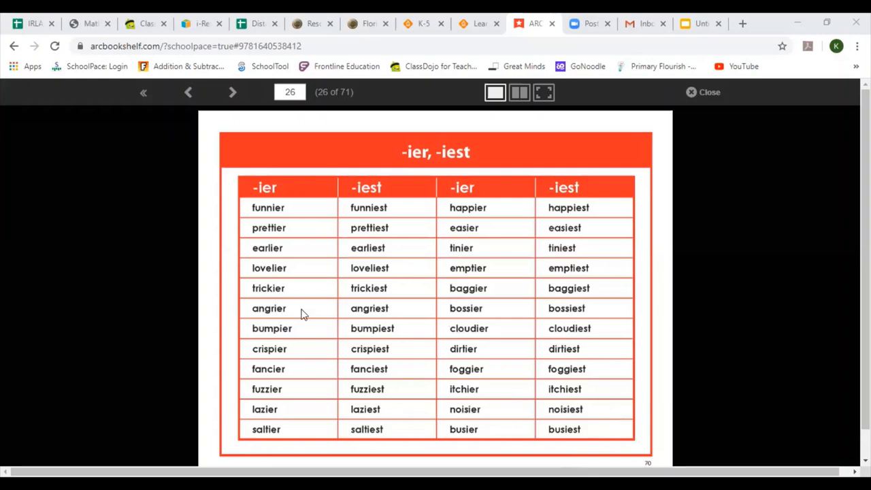
{"action": "mouse_move", "coordinate": [287, 212]}
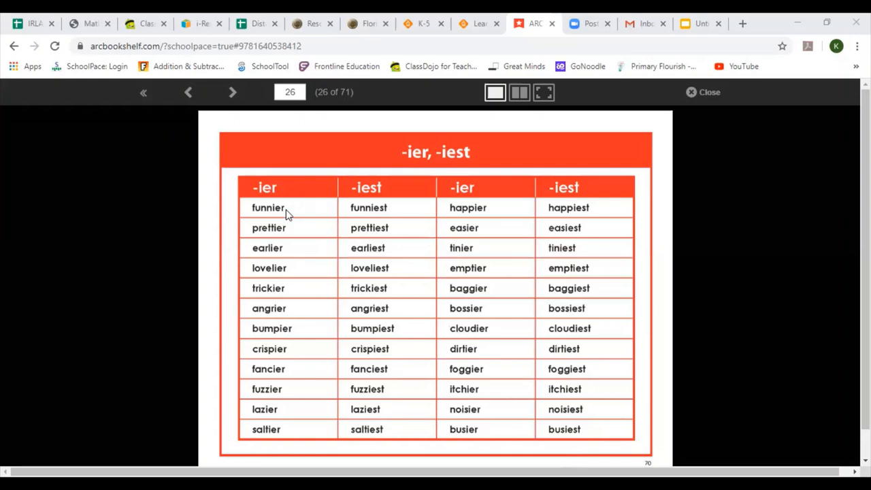
{"action": "mouse_move", "coordinate": [287, 234]}
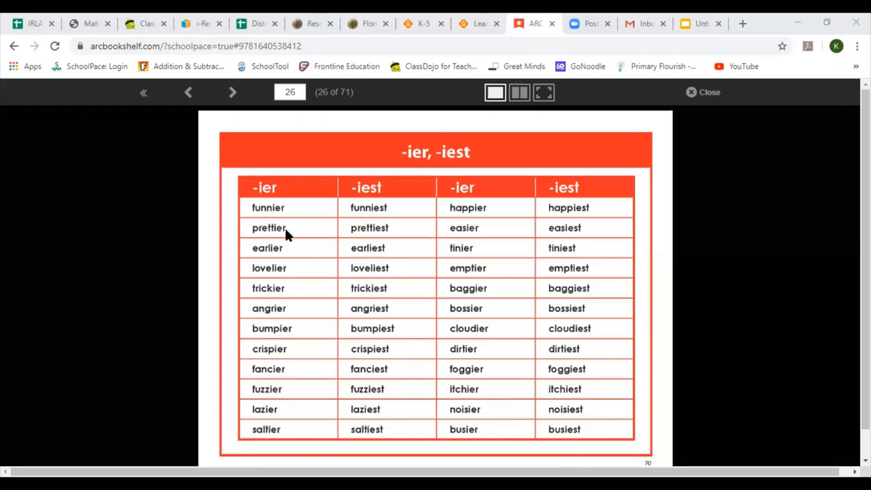
{"action": "mouse_move", "coordinate": [286, 251]}
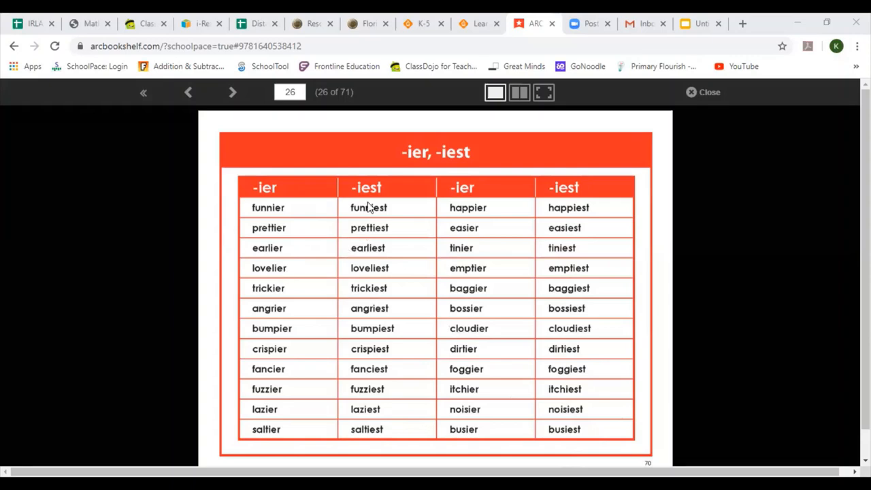
{"action": "mouse_move", "coordinate": [389, 230]}
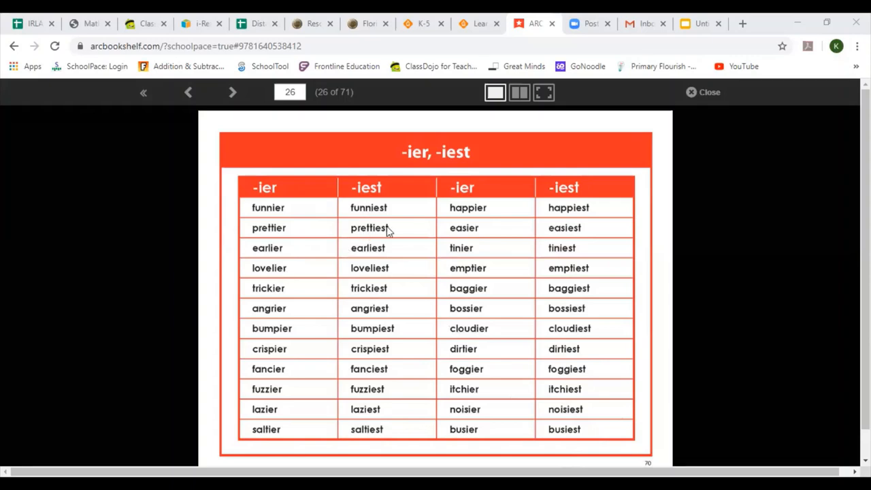
{"action": "mouse_move", "coordinate": [389, 268]}
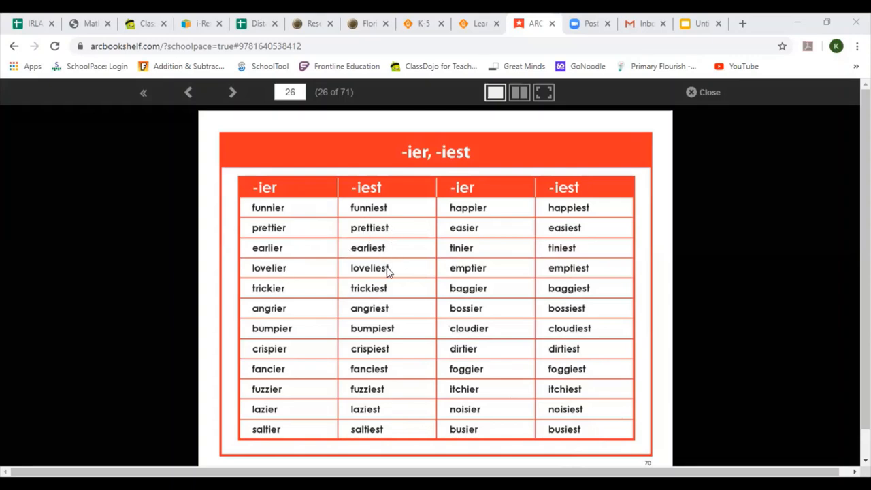
{"action": "mouse_move", "coordinate": [509, 212]}
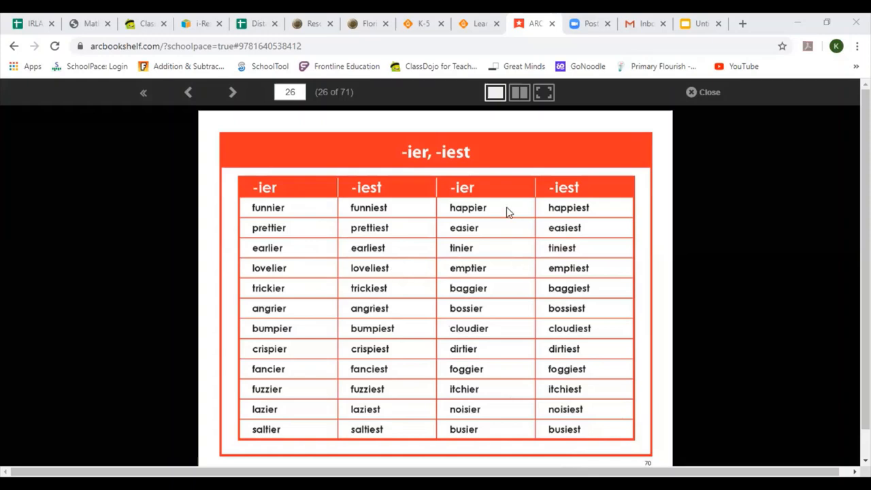
{"action": "mouse_move", "coordinate": [469, 251]}
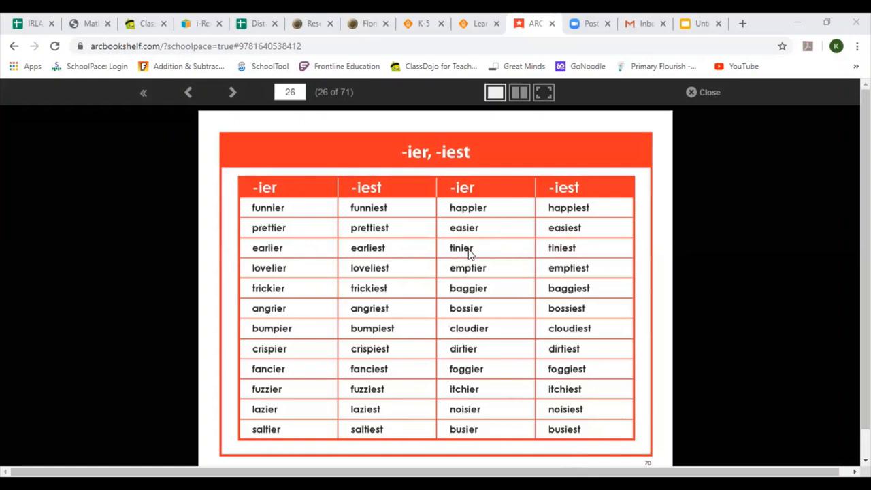
{"action": "mouse_move", "coordinate": [460, 279]}
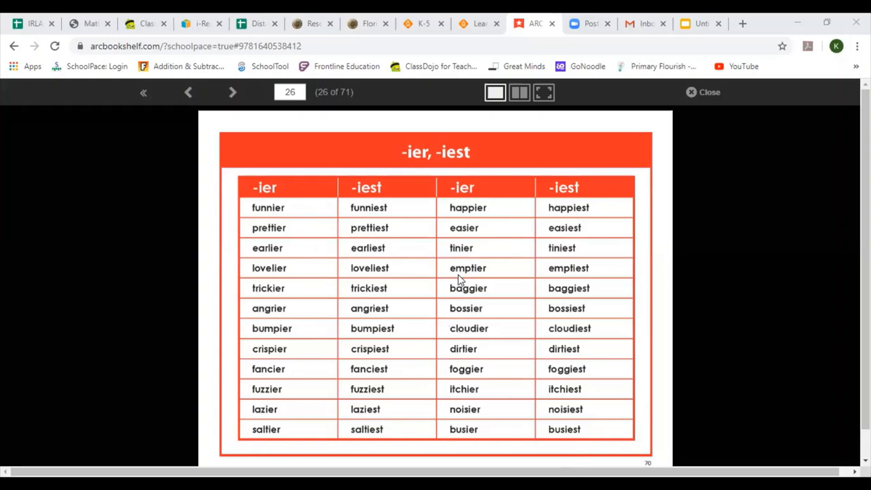
{"action": "mouse_move", "coordinate": [588, 215]}
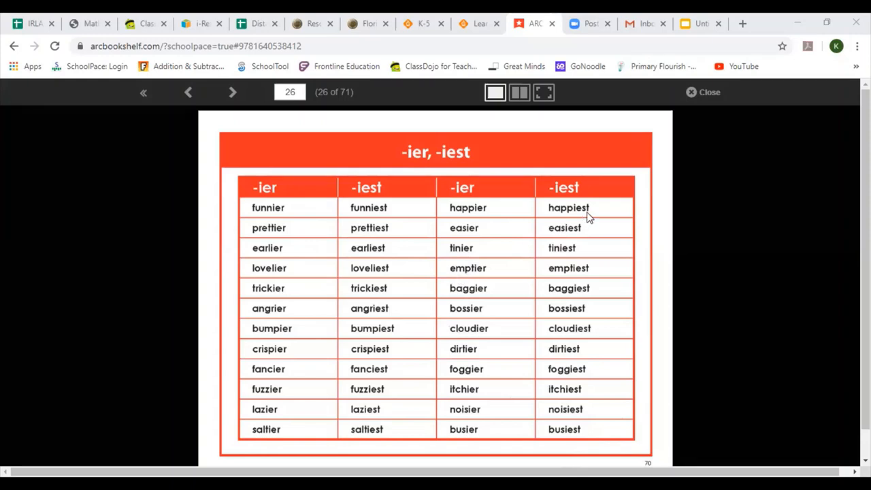
{"action": "mouse_move", "coordinate": [575, 259]}
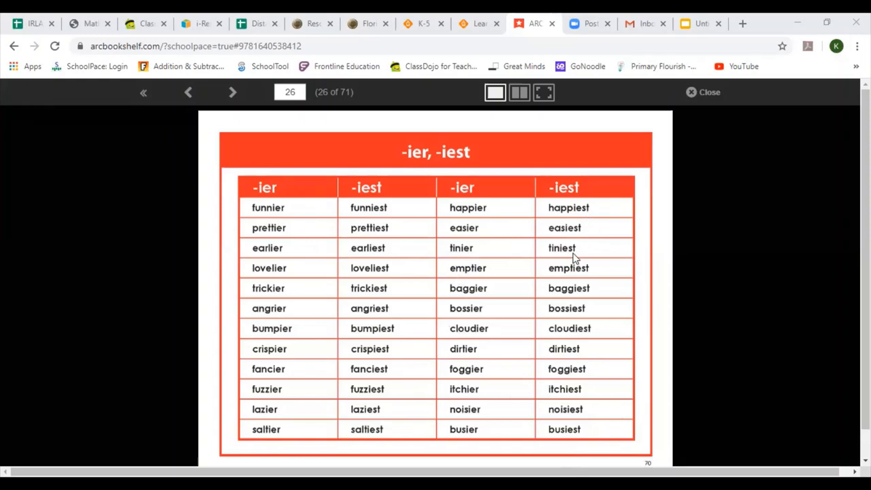
{"action": "mouse_move", "coordinate": [566, 275]}
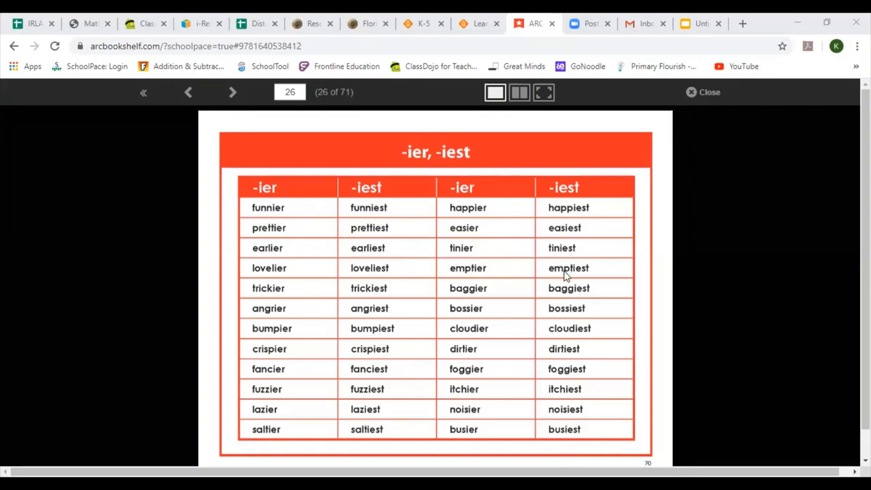
{"action": "mouse_move", "coordinate": [561, 389]}
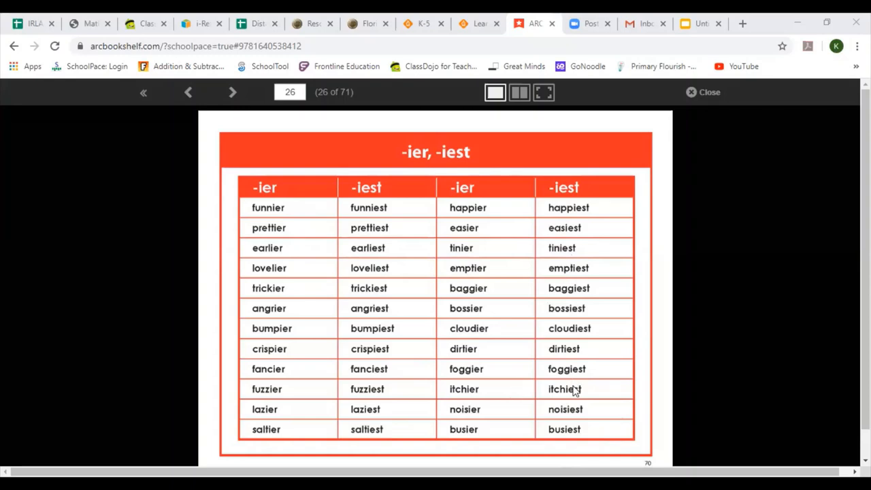
{"action": "mouse_move", "coordinate": [321, 356]}
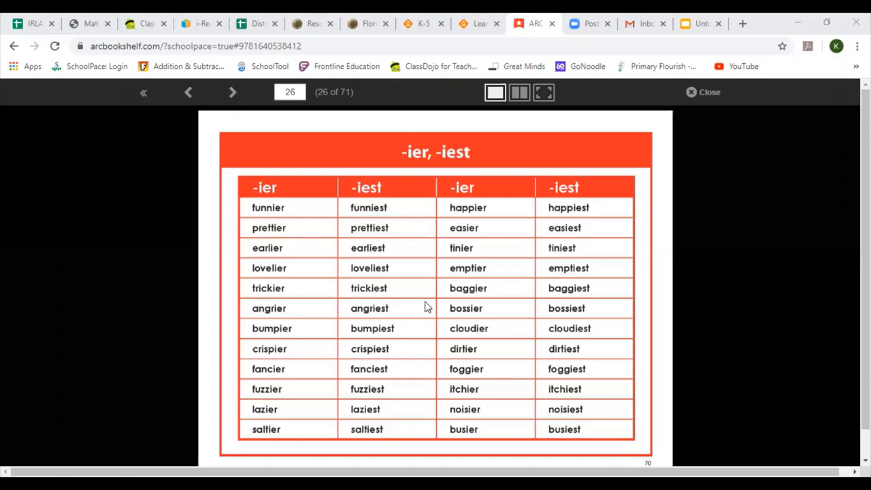
{"action": "mouse_move", "coordinate": [501, 294]}
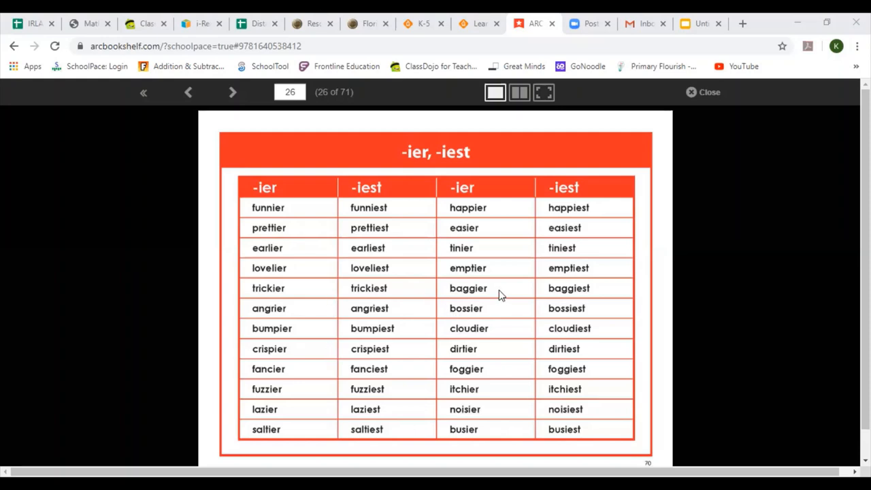
{"action": "mouse_move", "coordinate": [493, 155]}
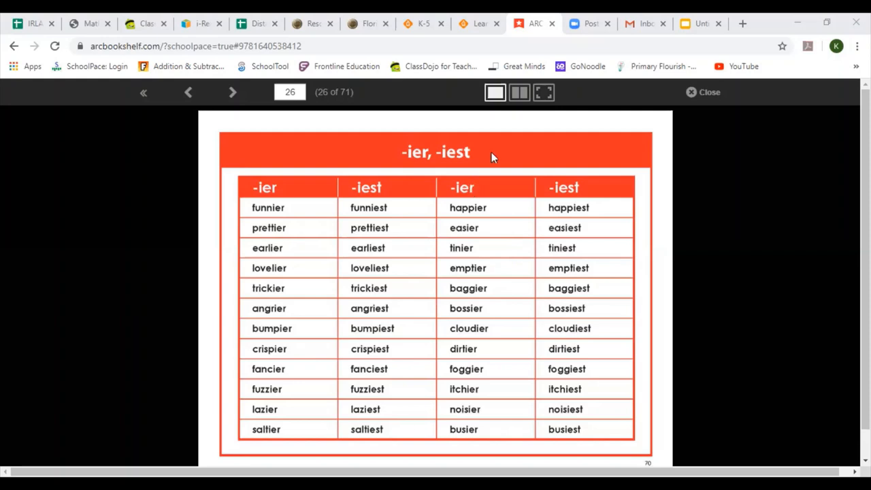
{"action": "mouse_move", "coordinate": [494, 122]}
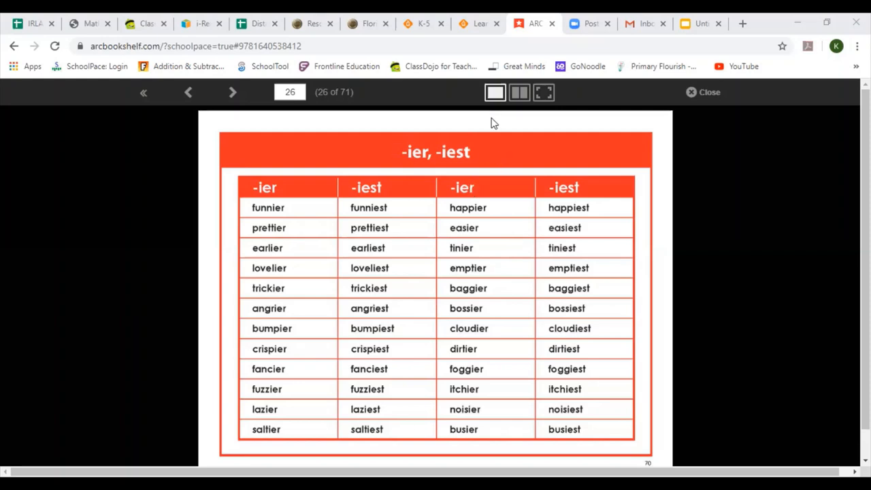
{"action": "mouse_move", "coordinate": [462, 177]}
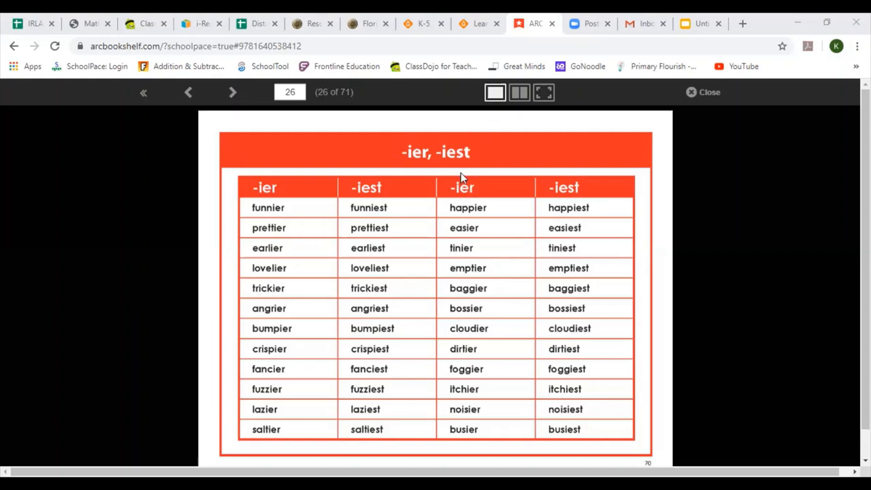
{"action": "mouse_move", "coordinate": [481, 169]}
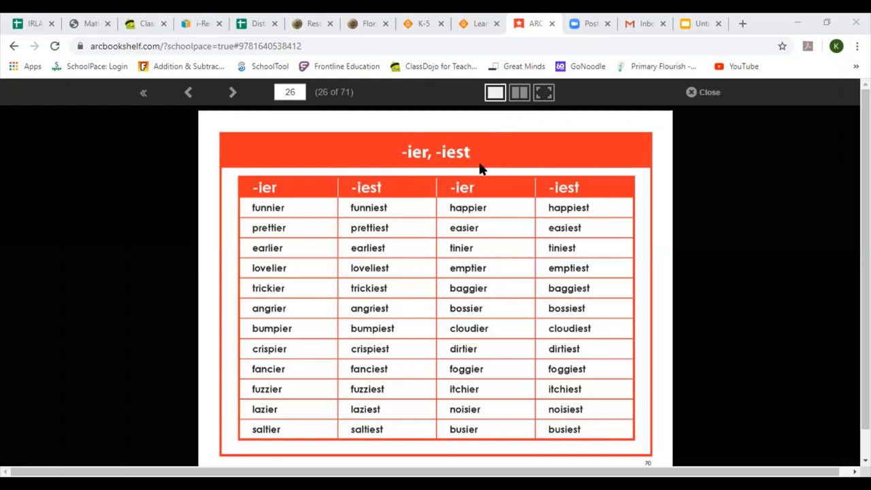
{"action": "mouse_move", "coordinate": [456, 297]}
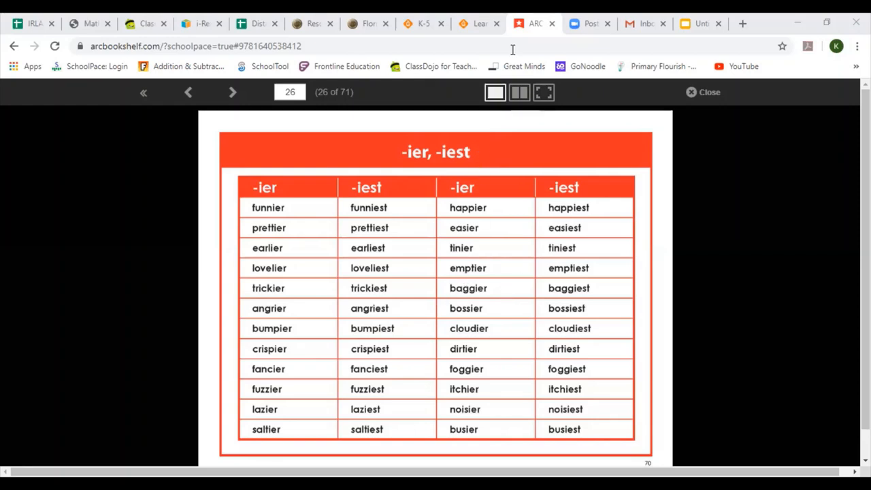
{"action": "mouse_move", "coordinate": [706, 94]}
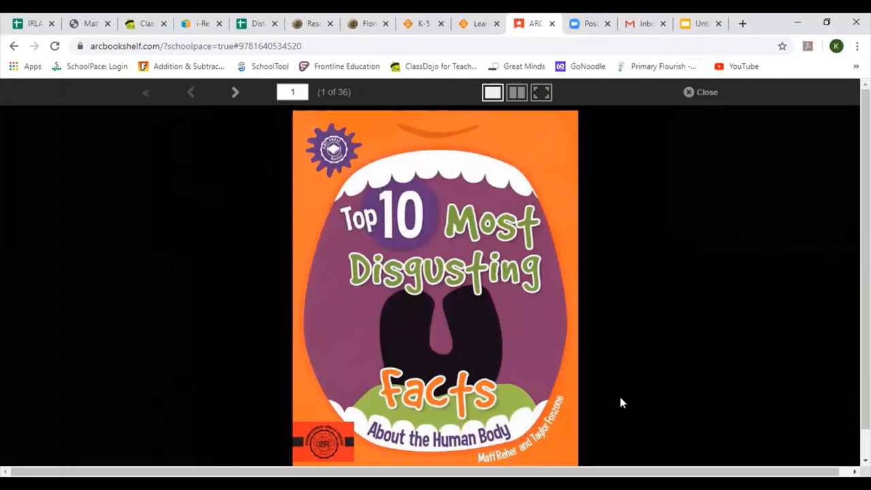
{"action": "mouse_move", "coordinate": [311, 138]}
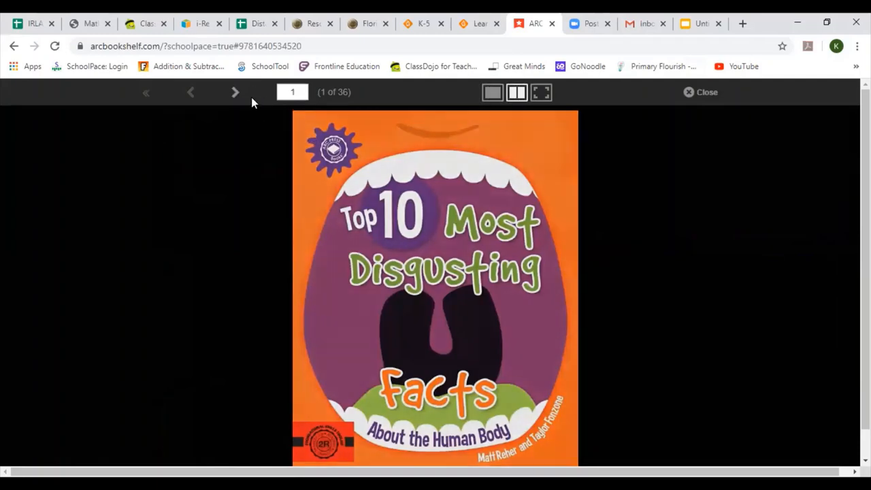
Turn from the cover past the title and Table of Contents spreads to the Introduction
{"action": "left_click", "coordinate": [234, 93]}
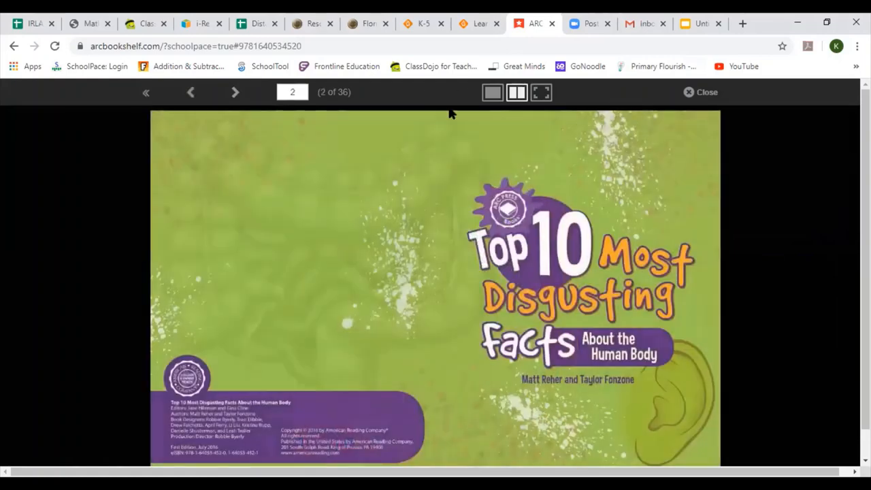
{"action": "left_click", "coordinate": [234, 93]}
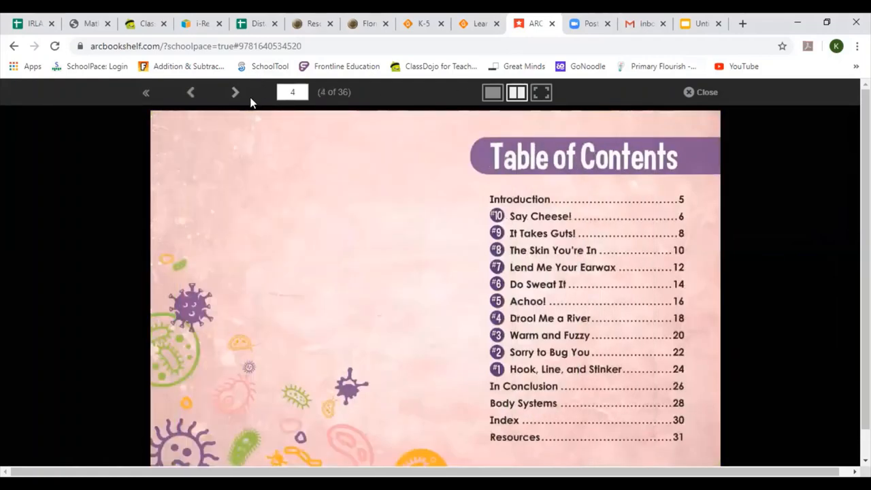
{"action": "left_click", "coordinate": [234, 92]}
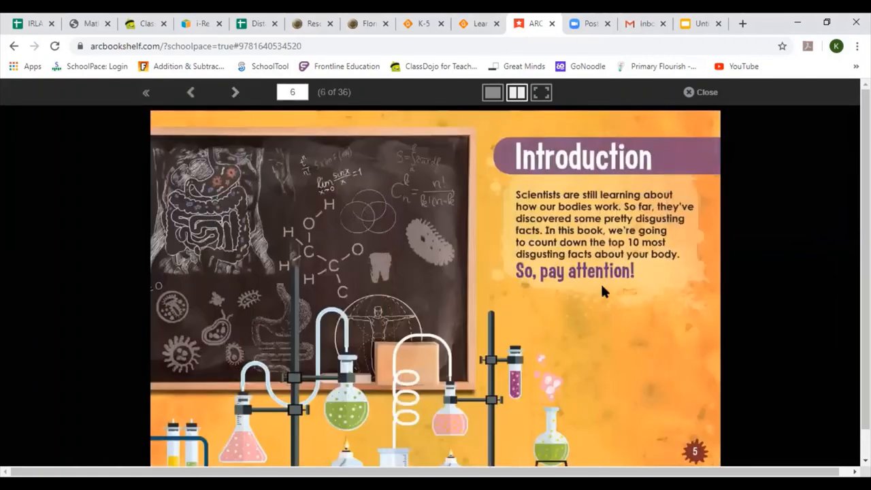
{"action": "mouse_move", "coordinate": [697, 392]}
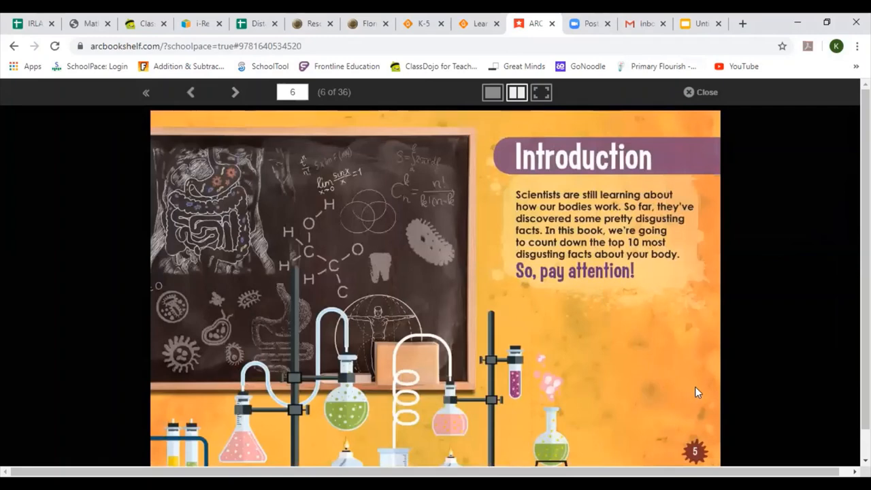
{"action": "mouse_move", "coordinate": [689, 423]}
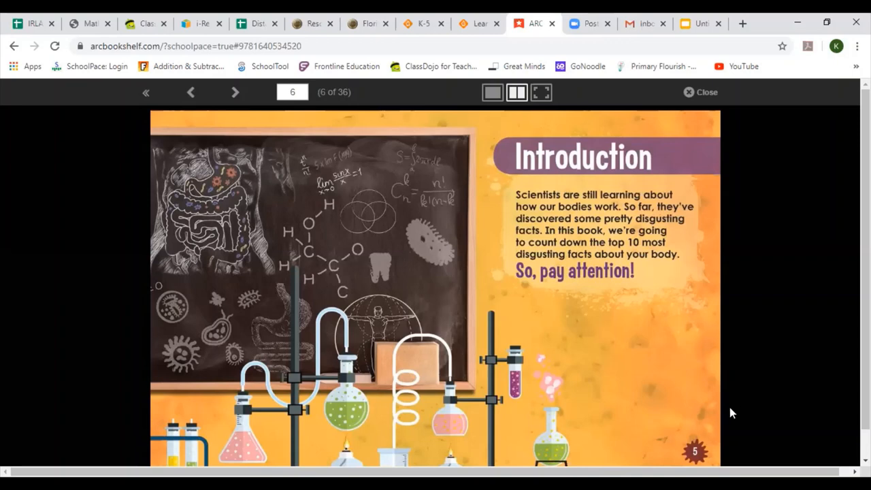
{"action": "mouse_move", "coordinate": [736, 400]}
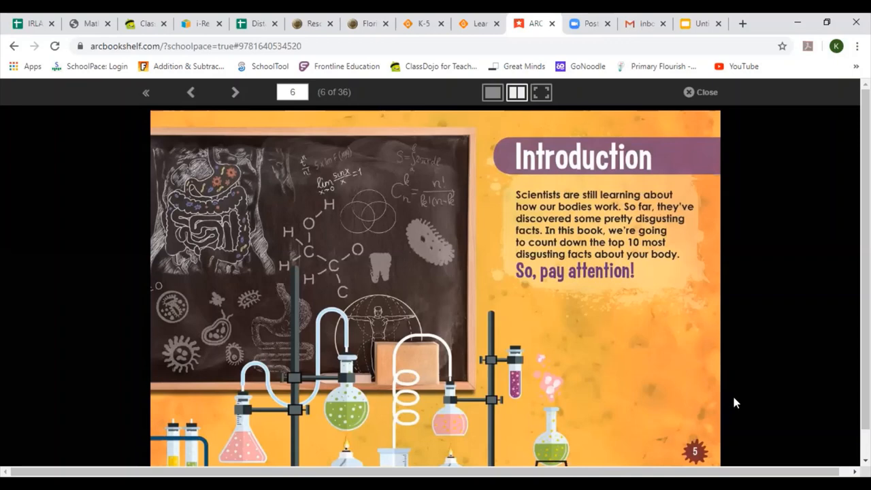
{"action": "mouse_move", "coordinate": [721, 397]}
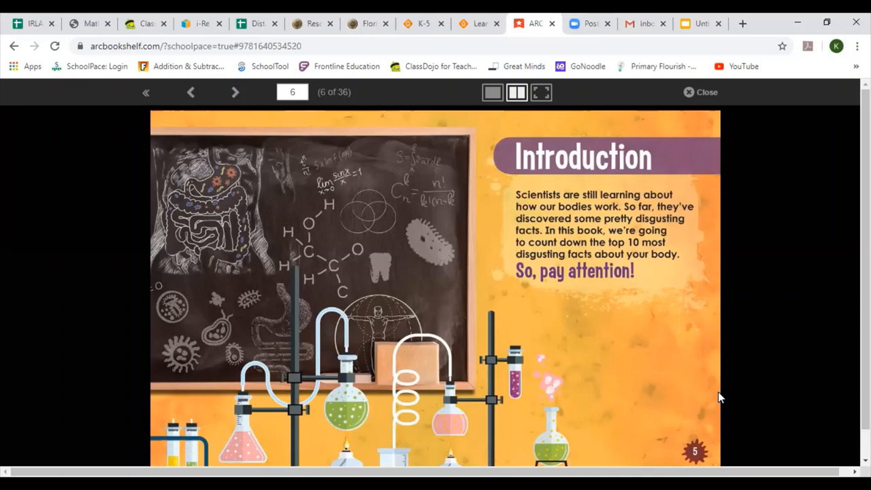
{"action": "mouse_move", "coordinate": [641, 398]}
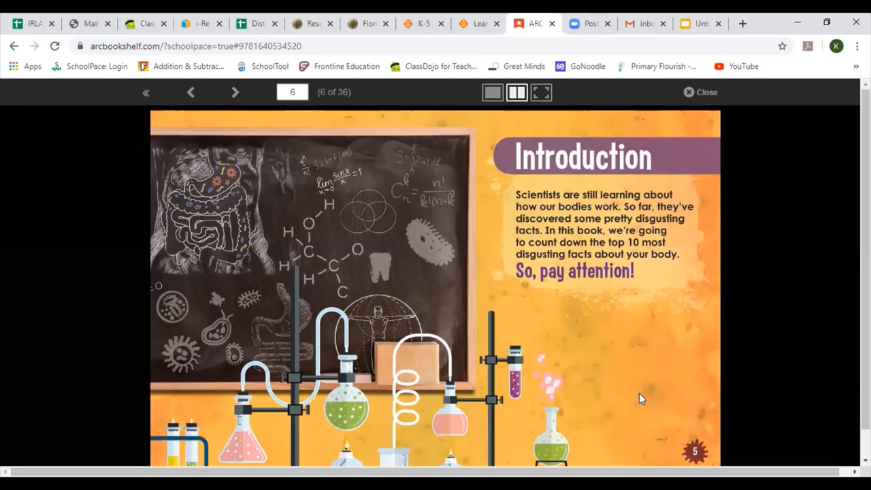
{"action": "mouse_move", "coordinate": [632, 284]}
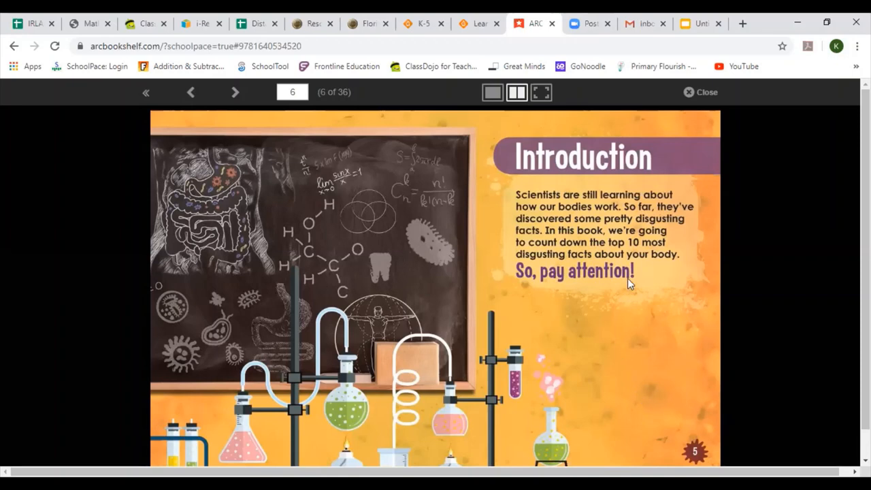
{"action": "mouse_move", "coordinate": [613, 298]}
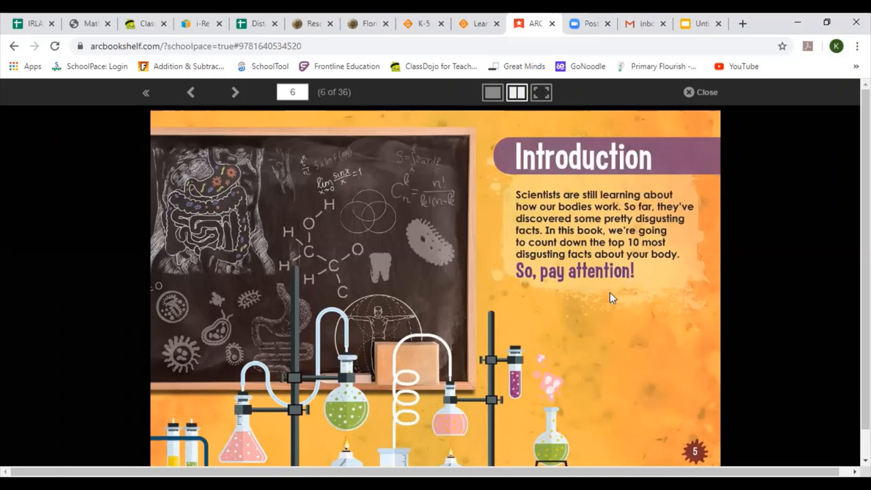
{"action": "mouse_move", "coordinate": [603, 288]}
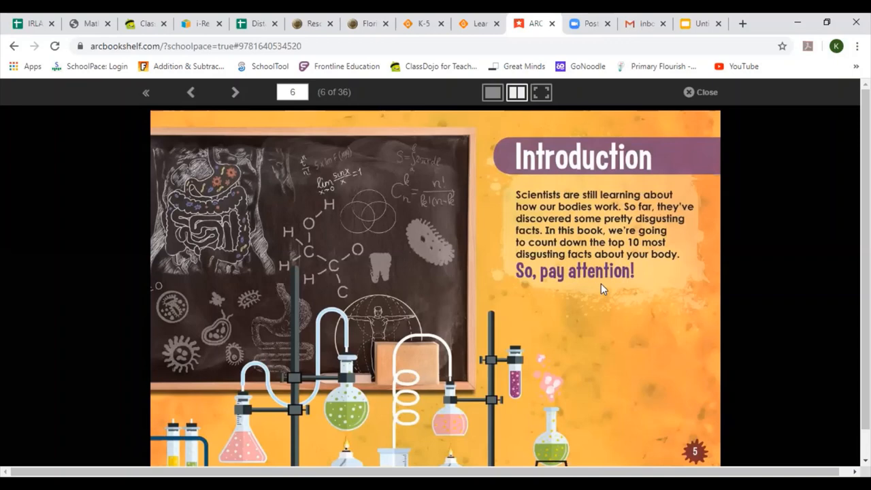
{"action": "mouse_move", "coordinate": [577, 321]}
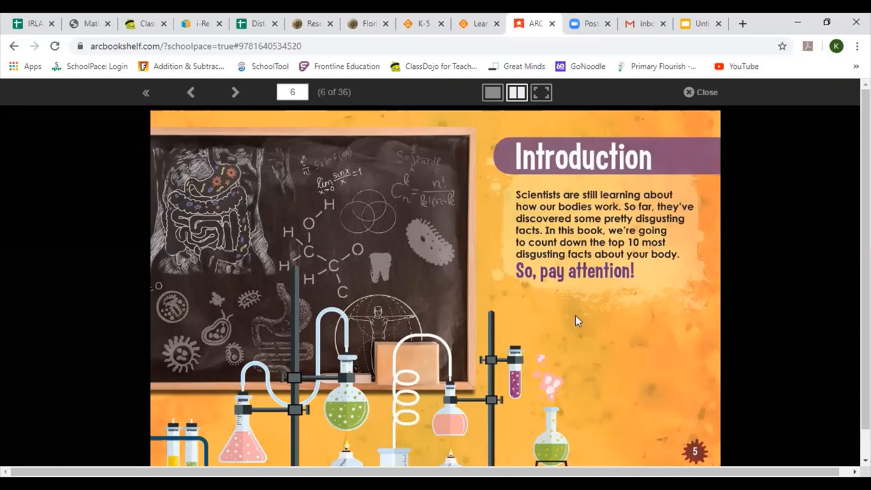
{"action": "mouse_move", "coordinate": [586, 112]}
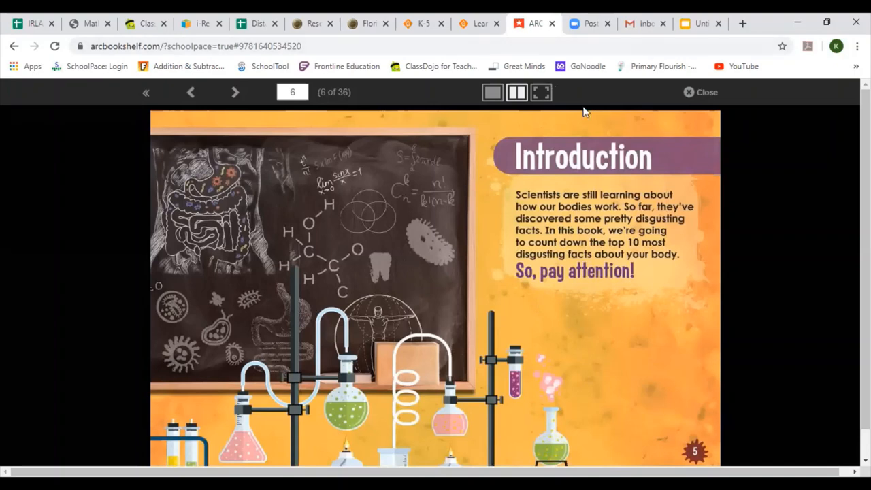
{"action": "mouse_move", "coordinate": [525, 176]}
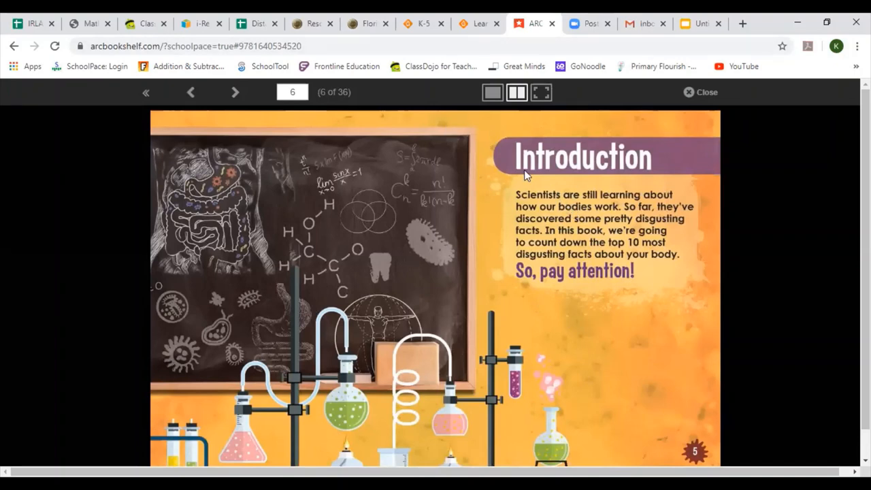
{"action": "mouse_move", "coordinate": [664, 178]}
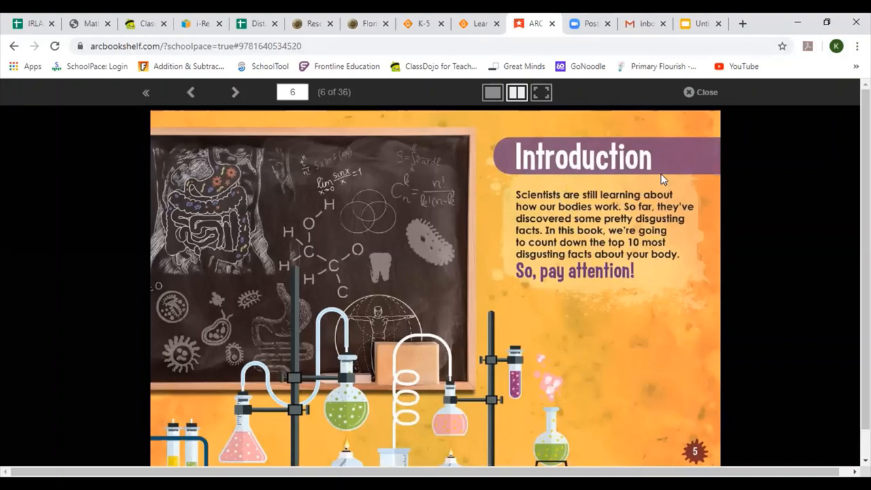
{"action": "mouse_move", "coordinate": [538, 209]}
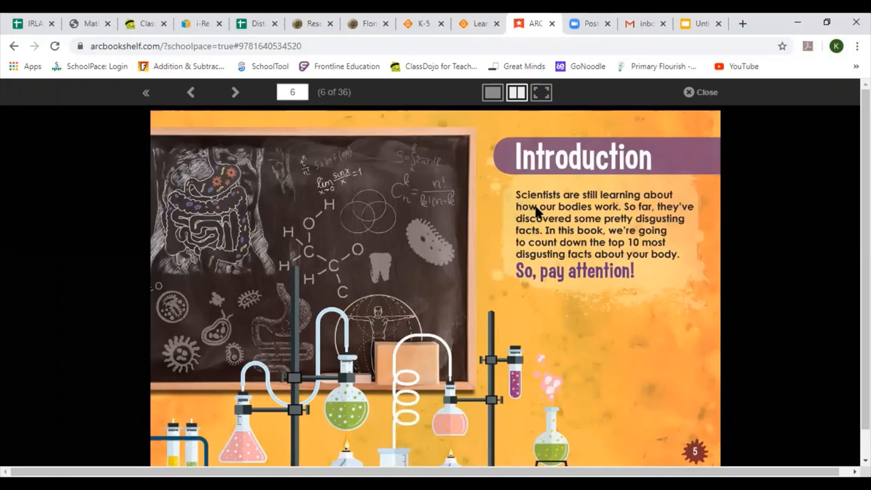
{"action": "mouse_move", "coordinate": [575, 212]}
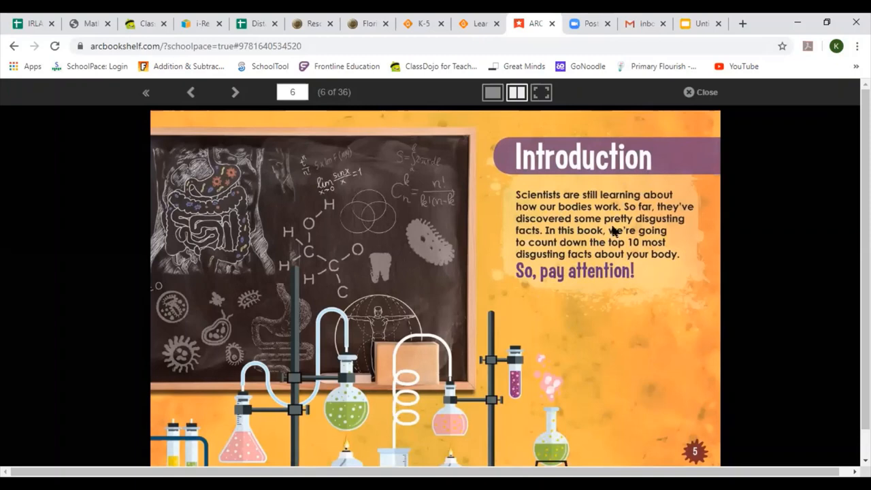
{"action": "mouse_move", "coordinate": [596, 243]}
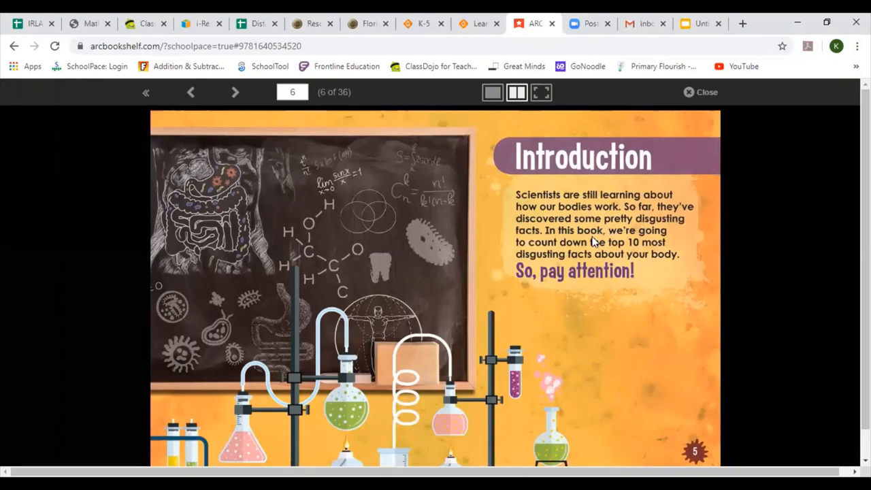
{"action": "mouse_move", "coordinate": [612, 255]}
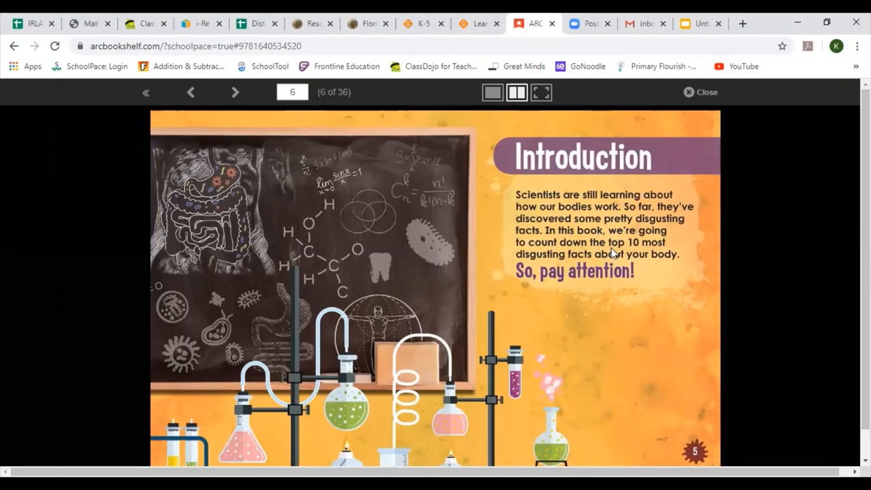
{"action": "mouse_move", "coordinate": [640, 294]}
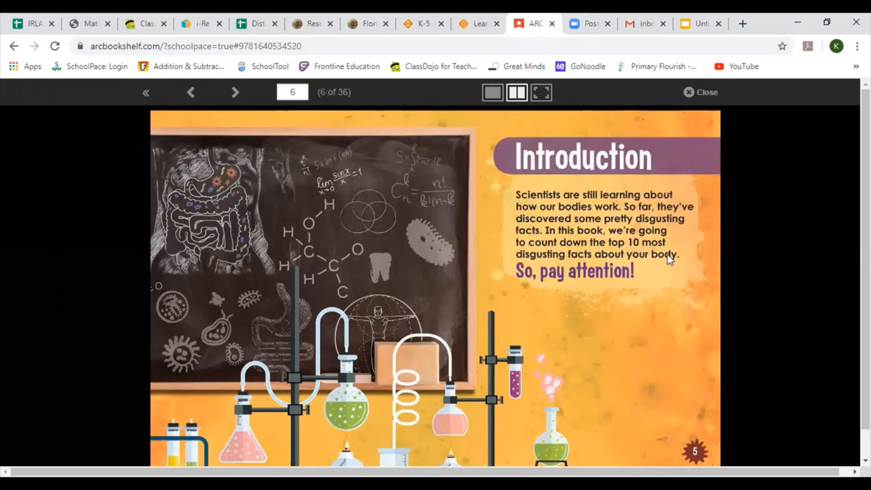
{"action": "mouse_move", "coordinate": [648, 275]}
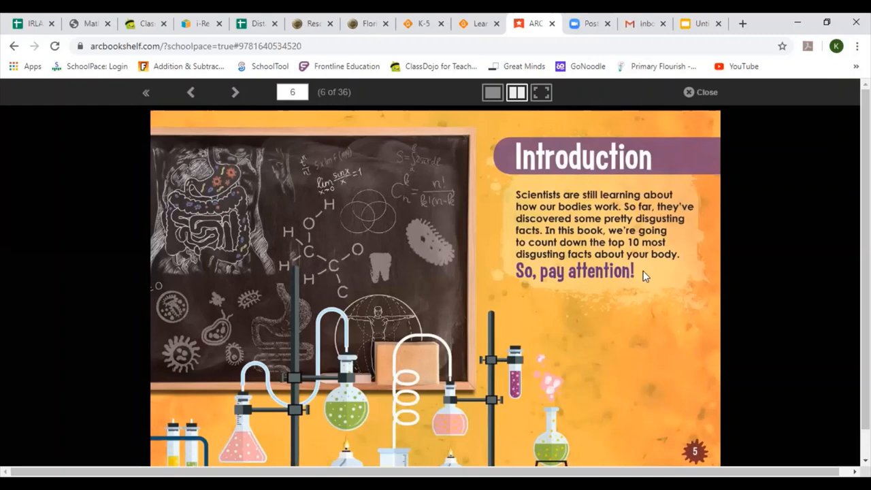
{"action": "mouse_move", "coordinate": [682, 272]}
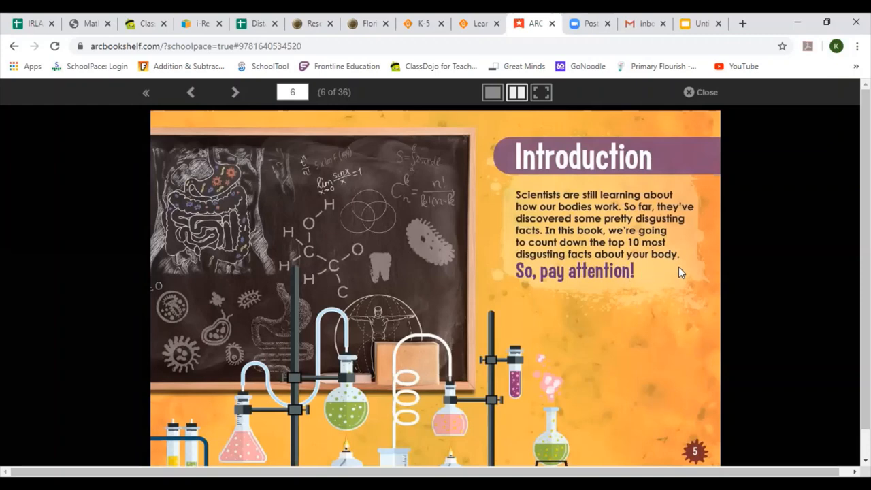
{"action": "mouse_move", "coordinate": [637, 305]}
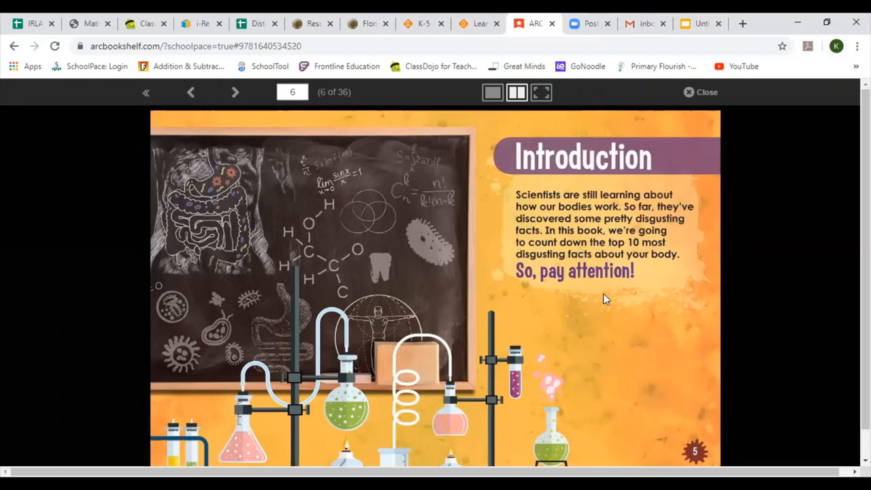
{"action": "mouse_move", "coordinate": [626, 245]}
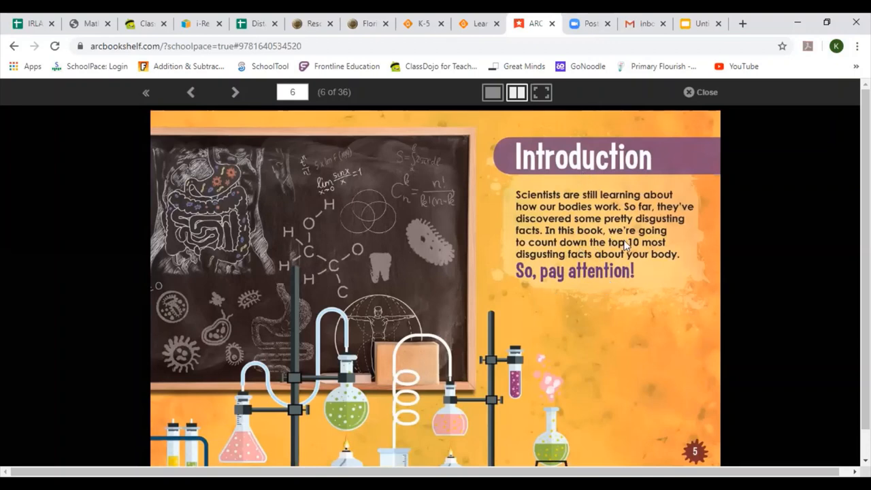
{"action": "mouse_move", "coordinate": [646, 294]}
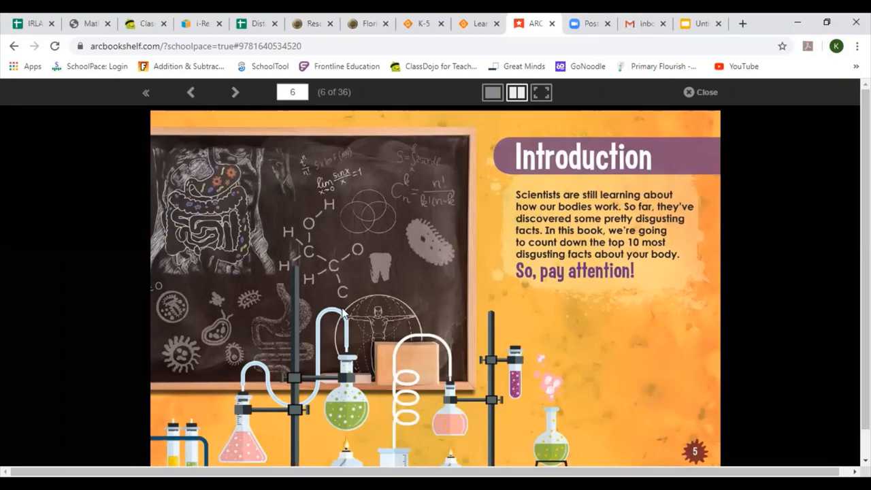
{"action": "mouse_move", "coordinate": [234, 95]}
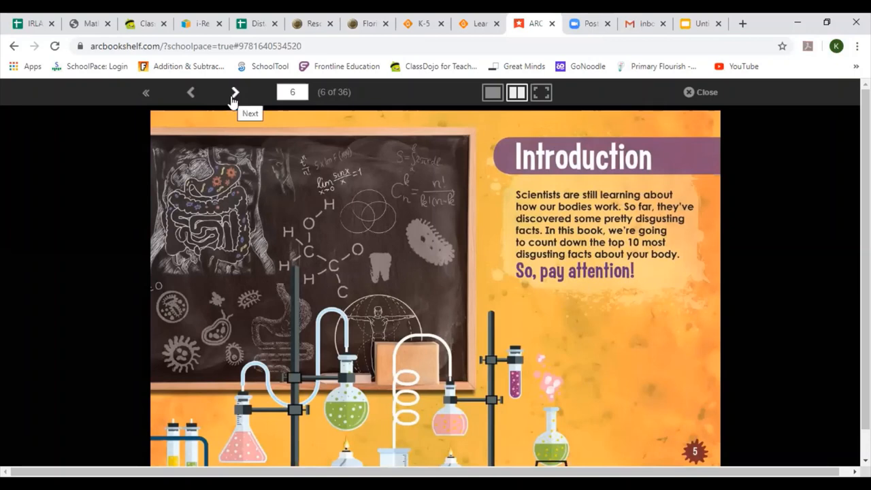
{"action": "mouse_move", "coordinate": [234, 94]}
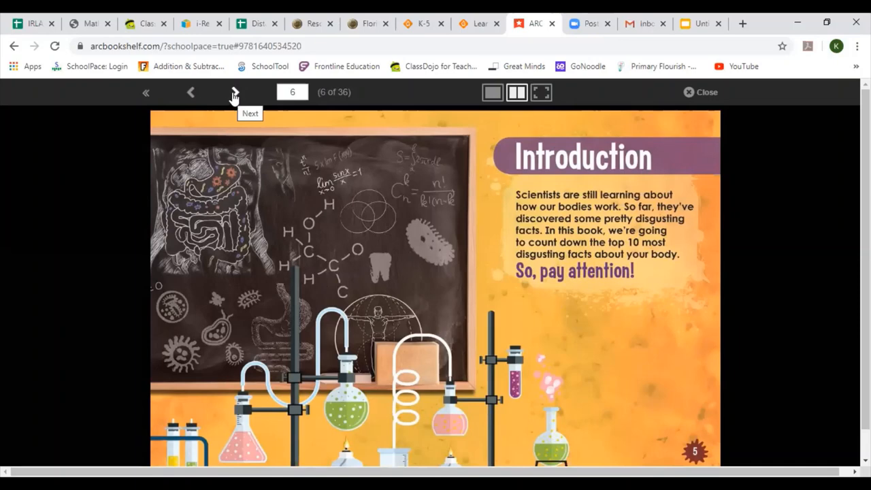
Turn through the countdown spreads from #10 Say Cheese to the In Conclusion spread, page 28
{"action": "left_click", "coordinate": [234, 92]}
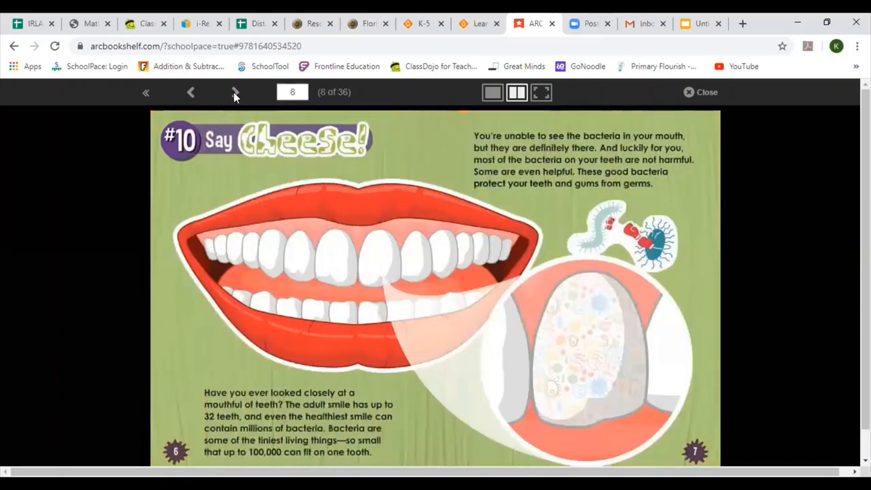
{"action": "left_click", "coordinate": [234, 93]}
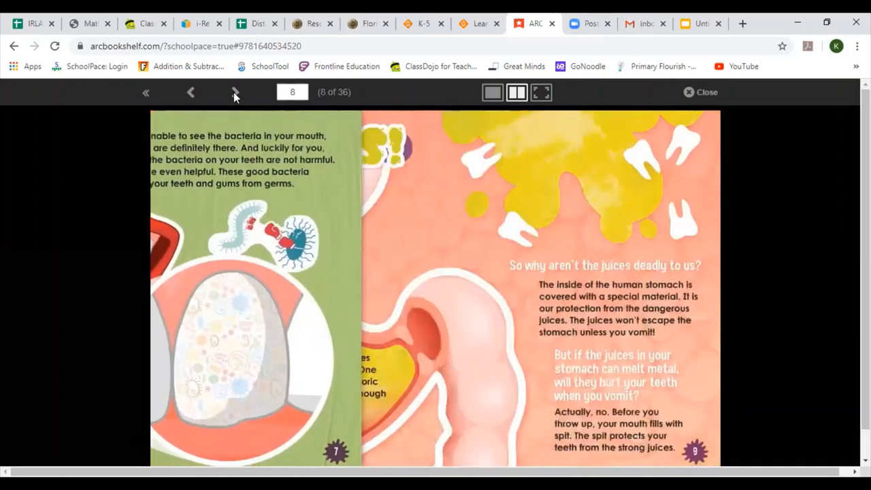
{"action": "left_click", "coordinate": [233, 93]}
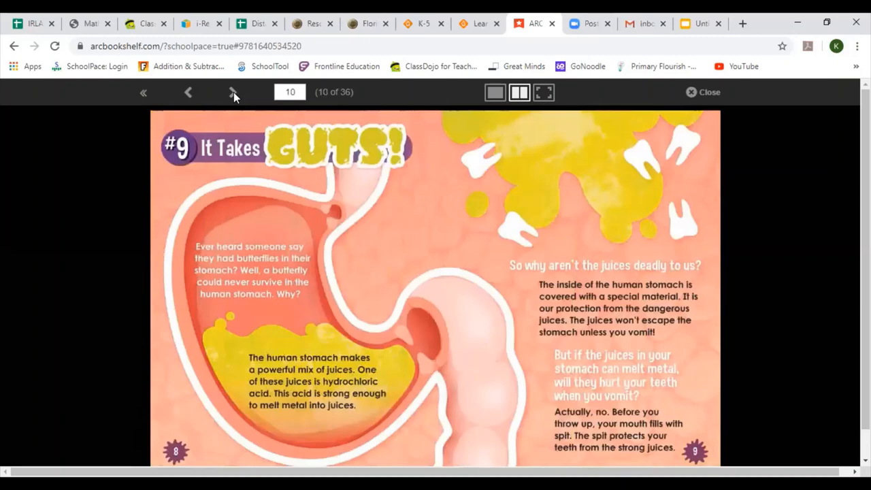
{"action": "left_click", "coordinate": [234, 92]}
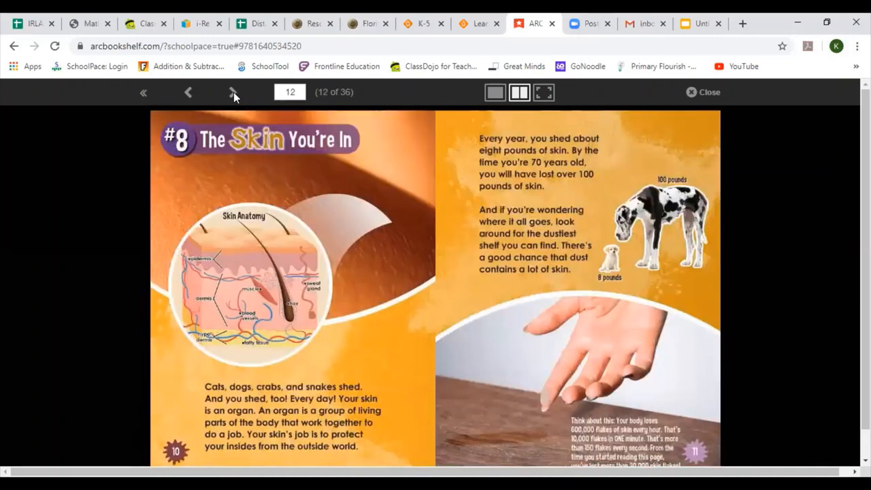
{"action": "left_click", "coordinate": [233, 92]}
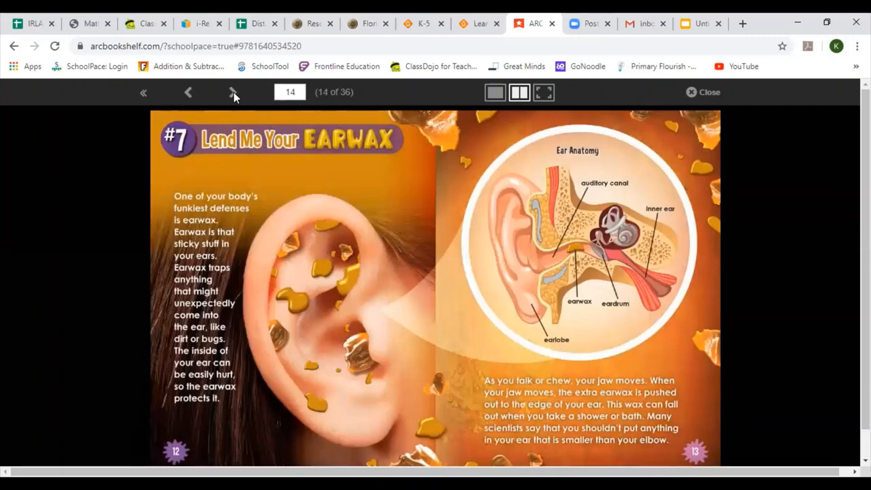
{"action": "left_click", "coordinate": [234, 93]}
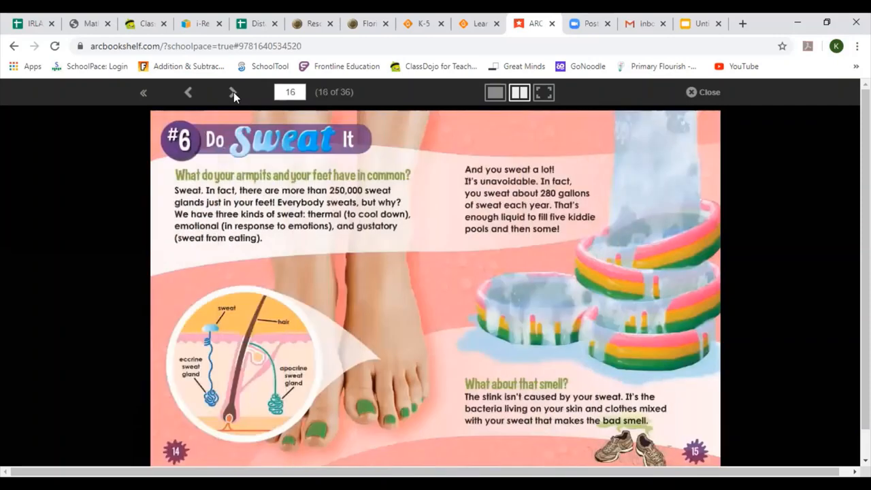
{"action": "left_click", "coordinate": [233, 93]}
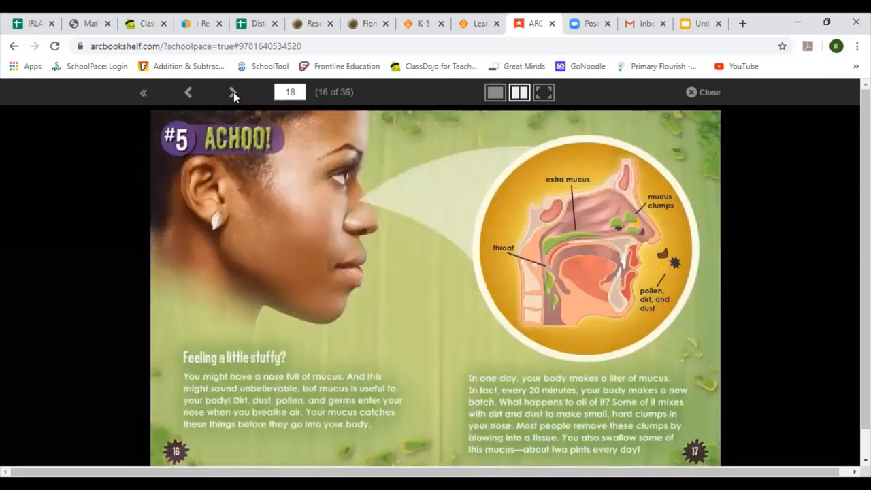
{"action": "left_click", "coordinate": [232, 93]}
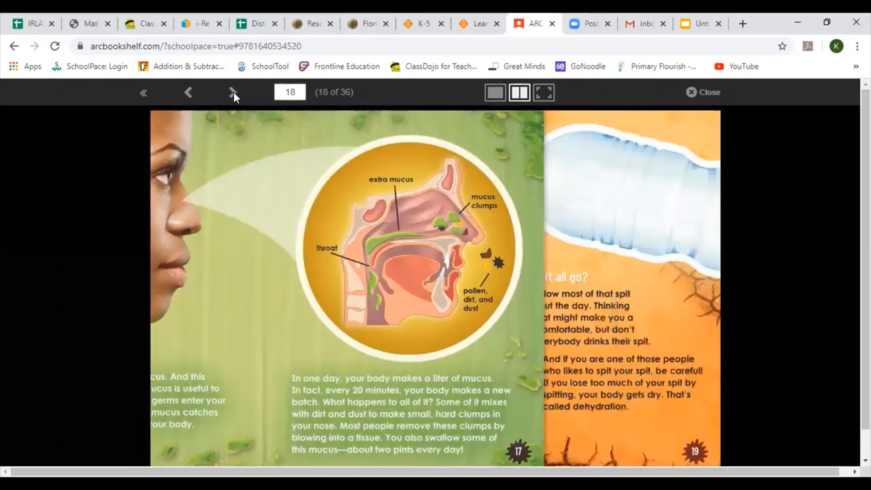
{"action": "left_click", "coordinate": [232, 92]}
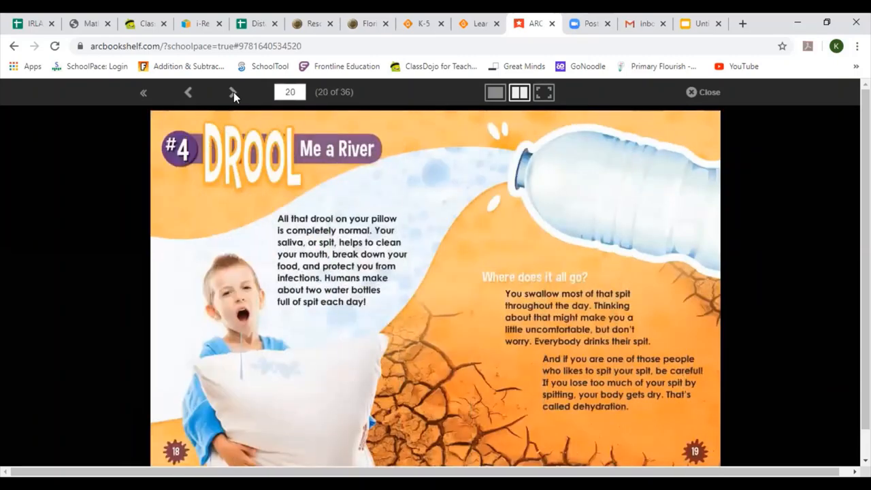
{"action": "left_click", "coordinate": [233, 92]}
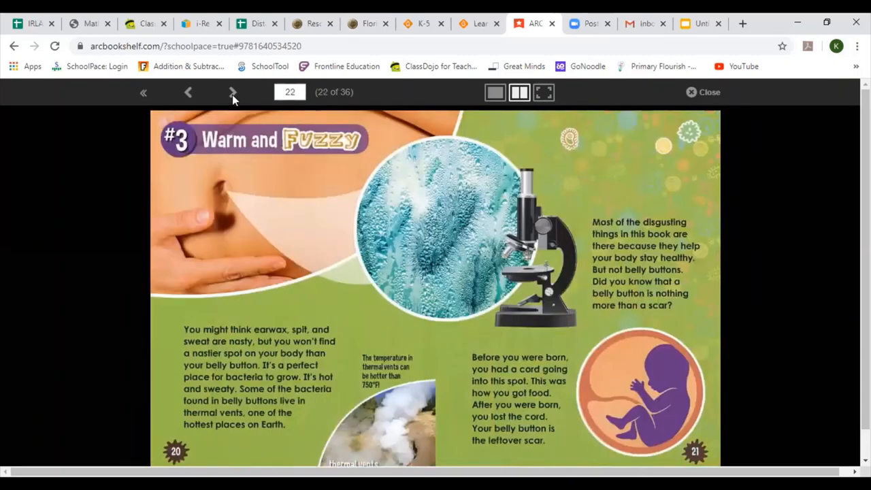
{"action": "left_click", "coordinate": [232, 93]}
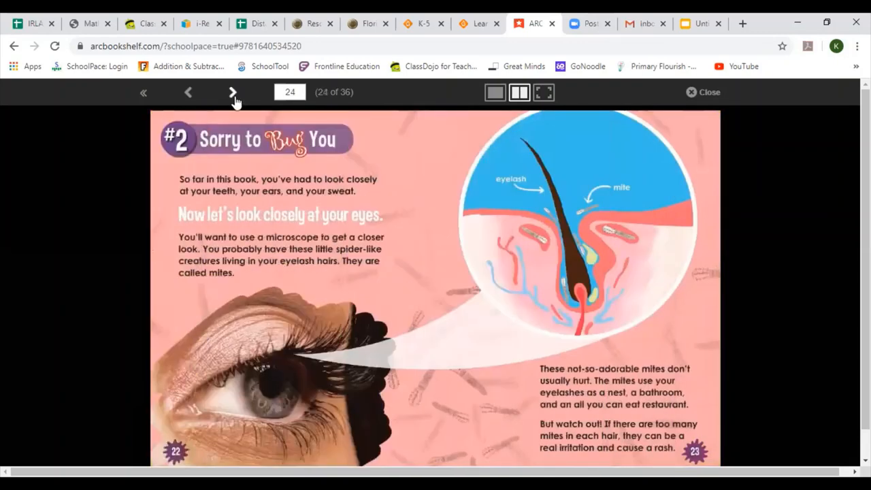
{"action": "left_click", "coordinate": [232, 92]}
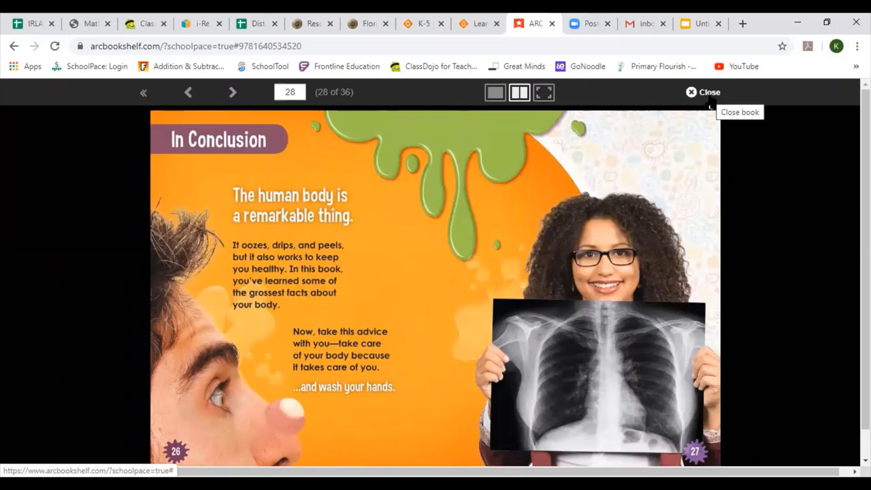
{"action": "mouse_move", "coordinate": [713, 102]}
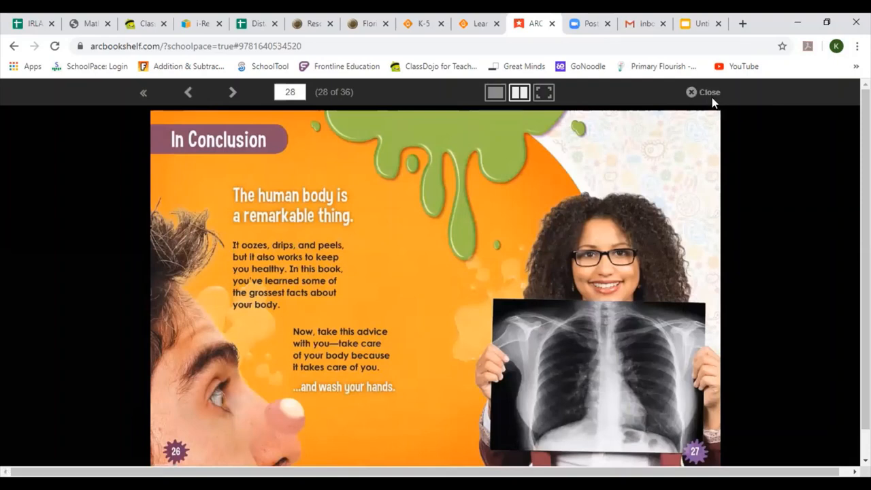
{"action": "mouse_move", "coordinate": [717, 98]}
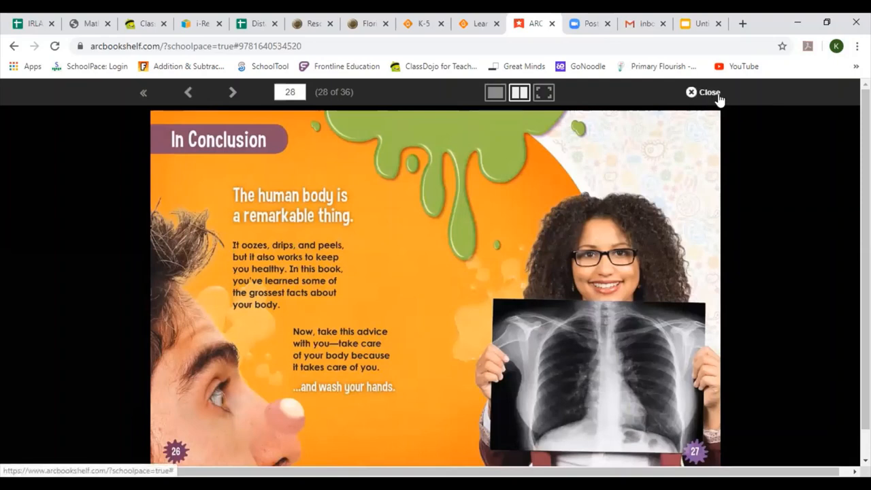